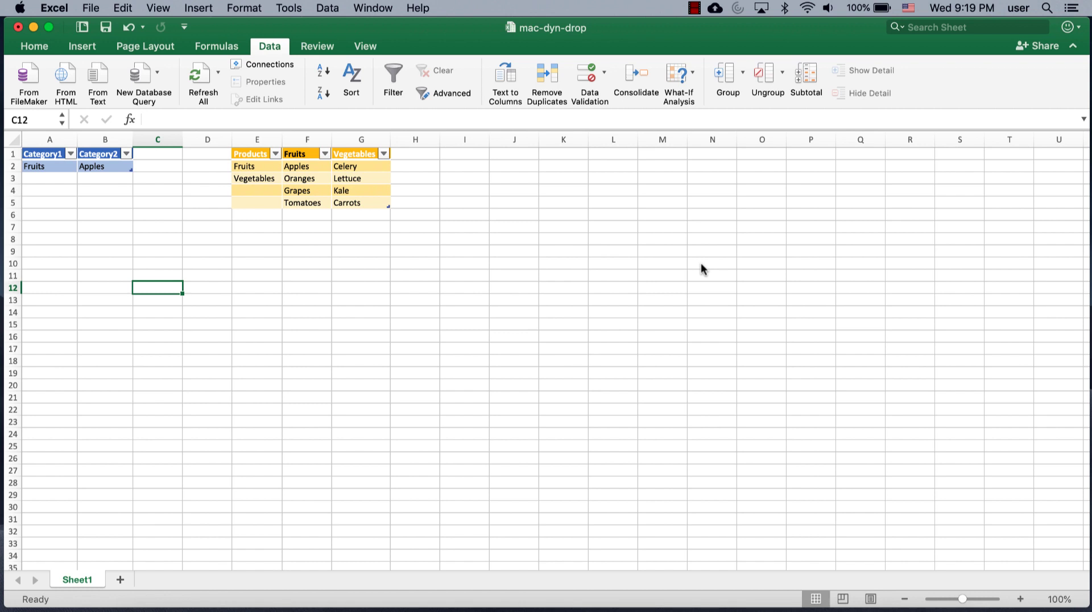
{"action": "mouse_move", "coordinate": [65, 166]}
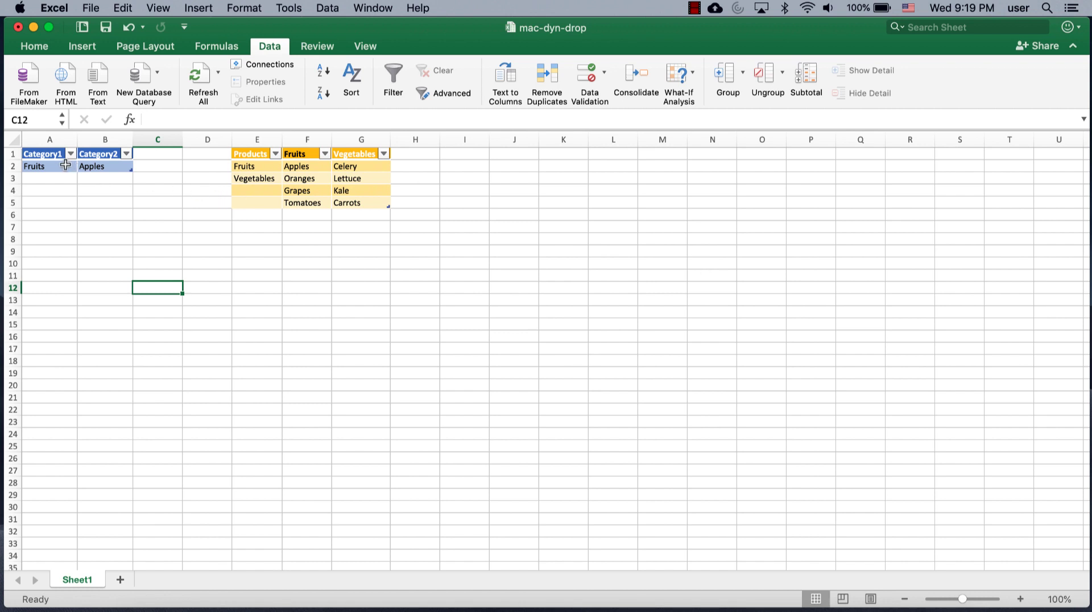
{"action": "mouse_move", "coordinate": [50, 153]}
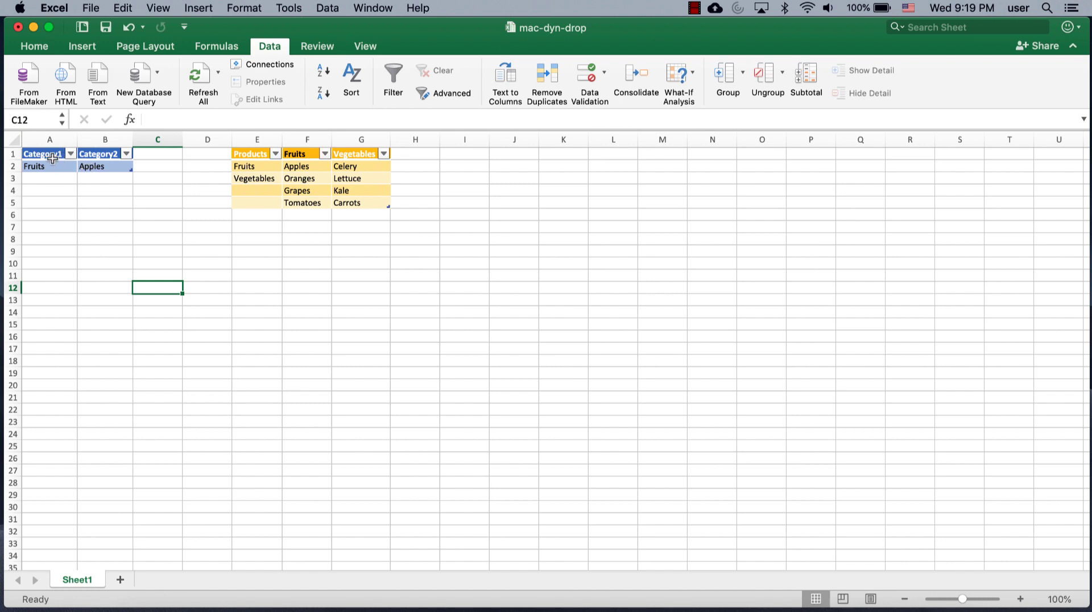
Choose Vegetables in A2 and Lettuce from the dependent list in B2
{"action": "left_click", "coordinate": [49, 166]}
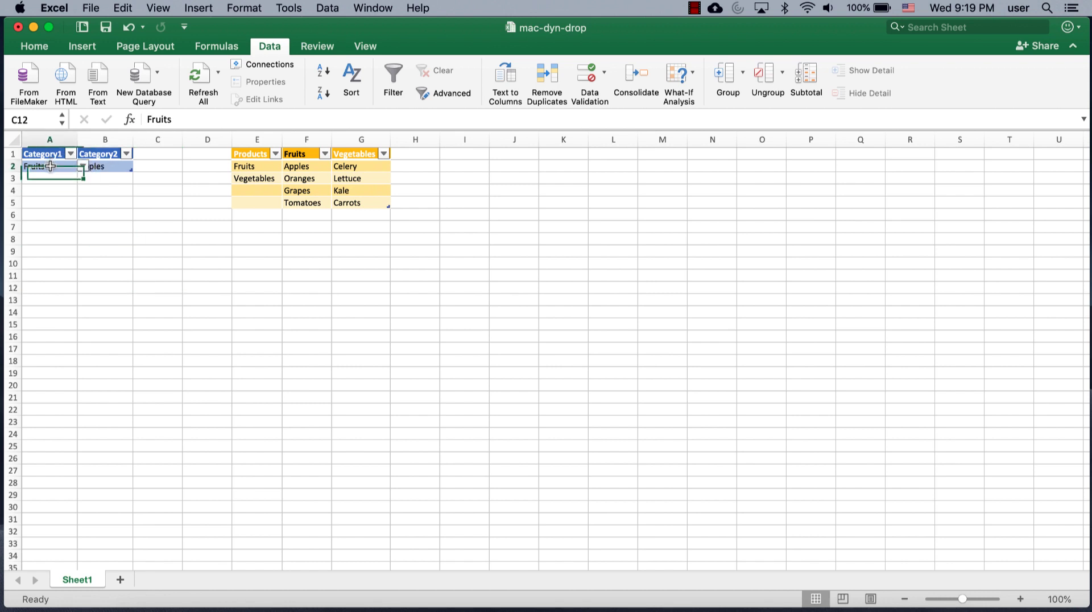
{"action": "left_click", "coordinate": [42, 166]}
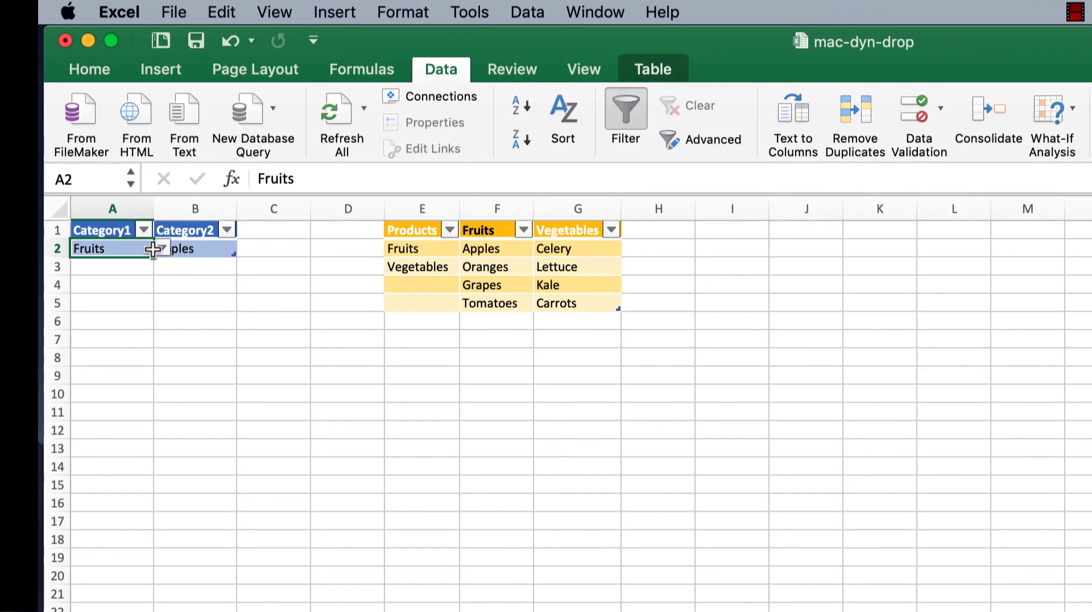
{"action": "left_click", "coordinate": [160, 249]}
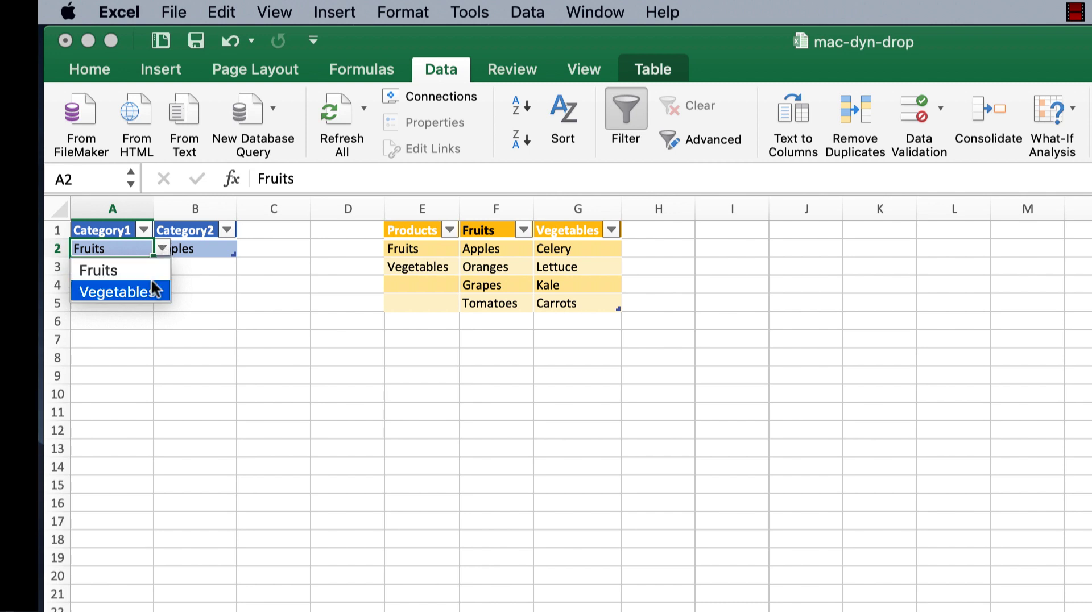
{"action": "left_click", "coordinate": [118, 291]}
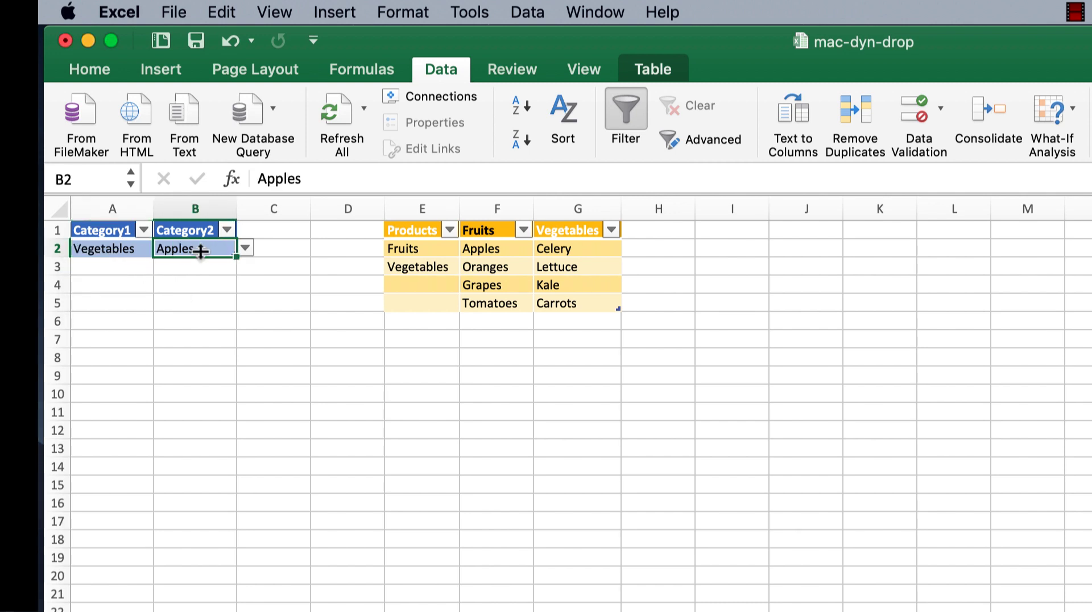
{"action": "mouse_move", "coordinate": [511, 276]}
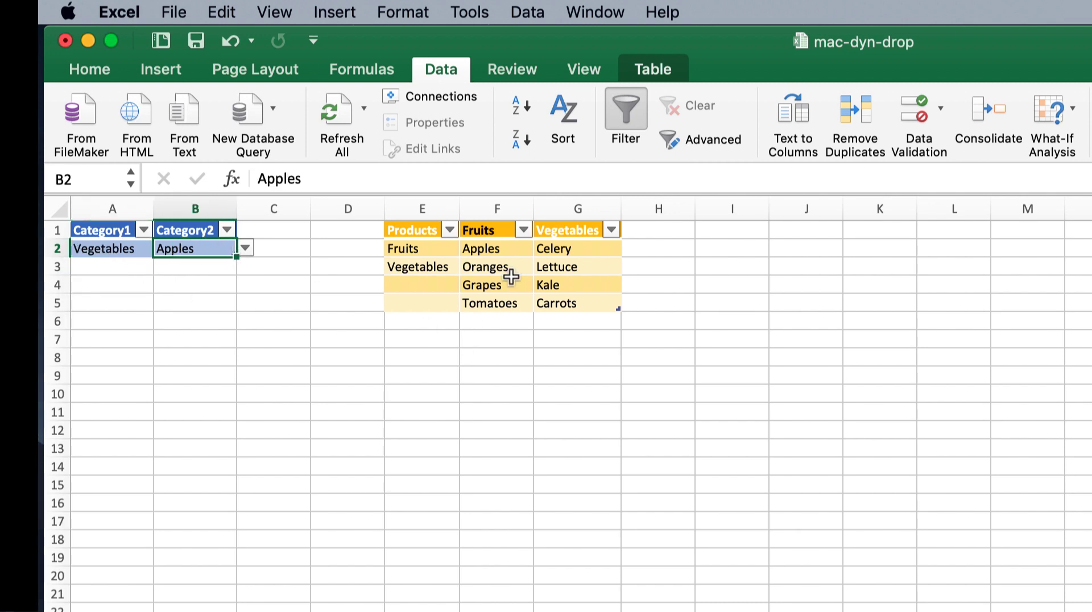
{"action": "mouse_move", "coordinate": [249, 253]}
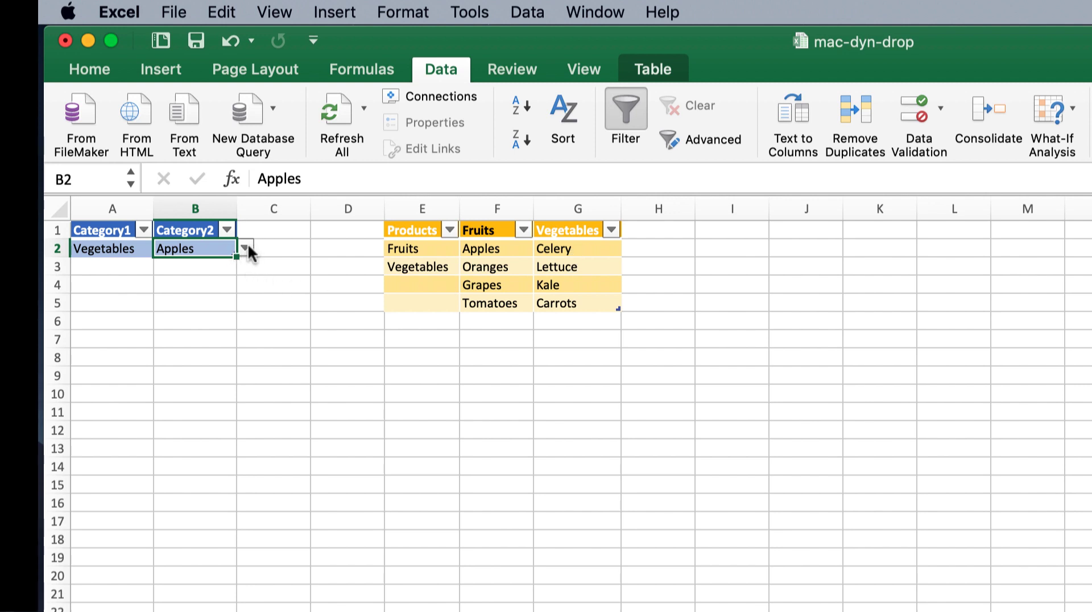
{"action": "left_click", "coordinate": [245, 249]}
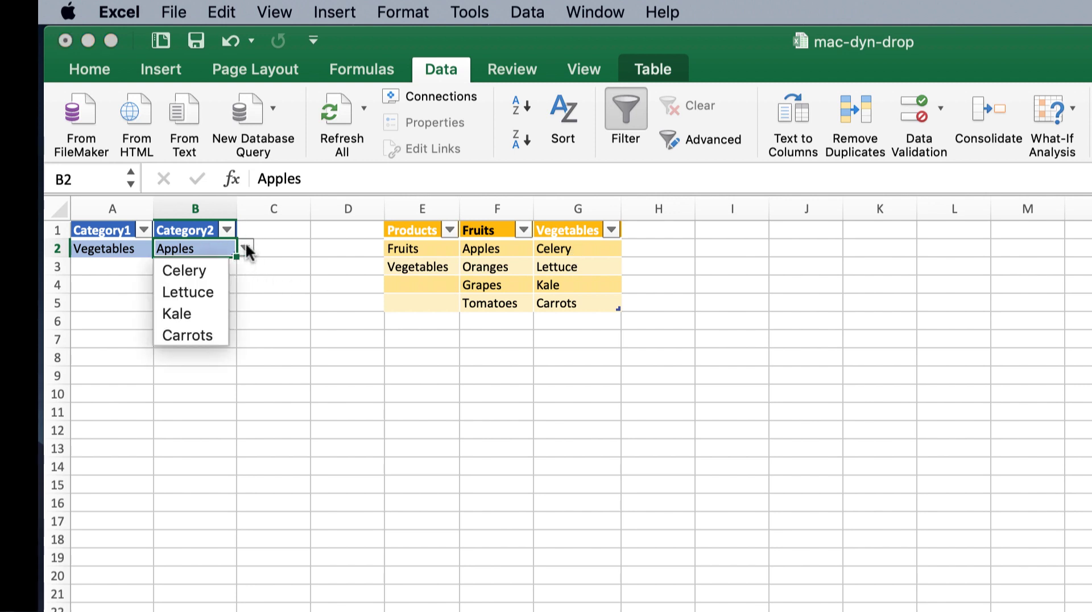
{"action": "mouse_move", "coordinate": [186, 291]}
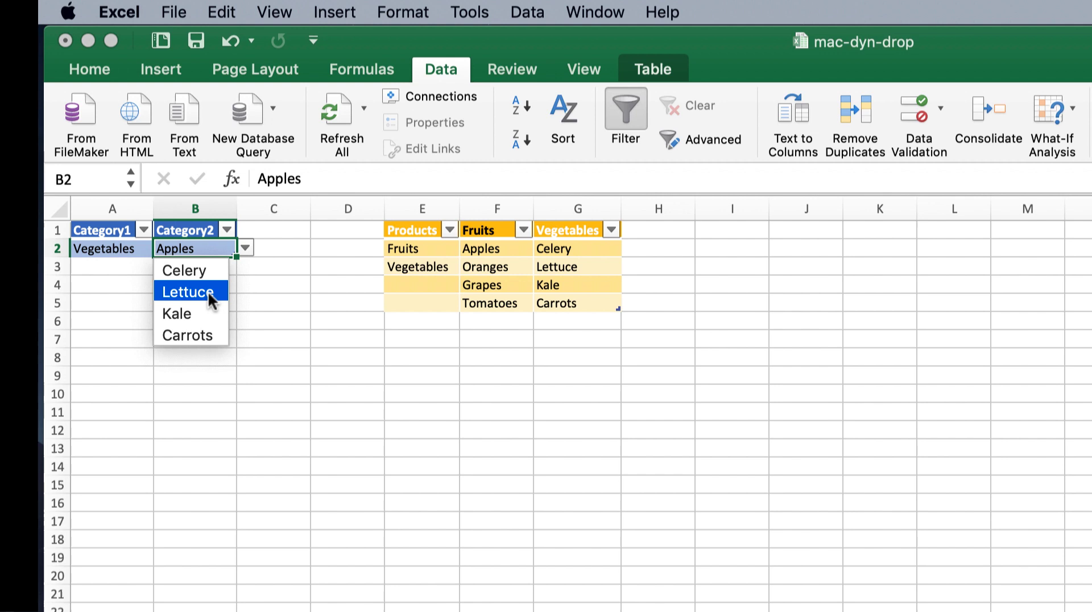
{"action": "left_click", "coordinate": [188, 291]}
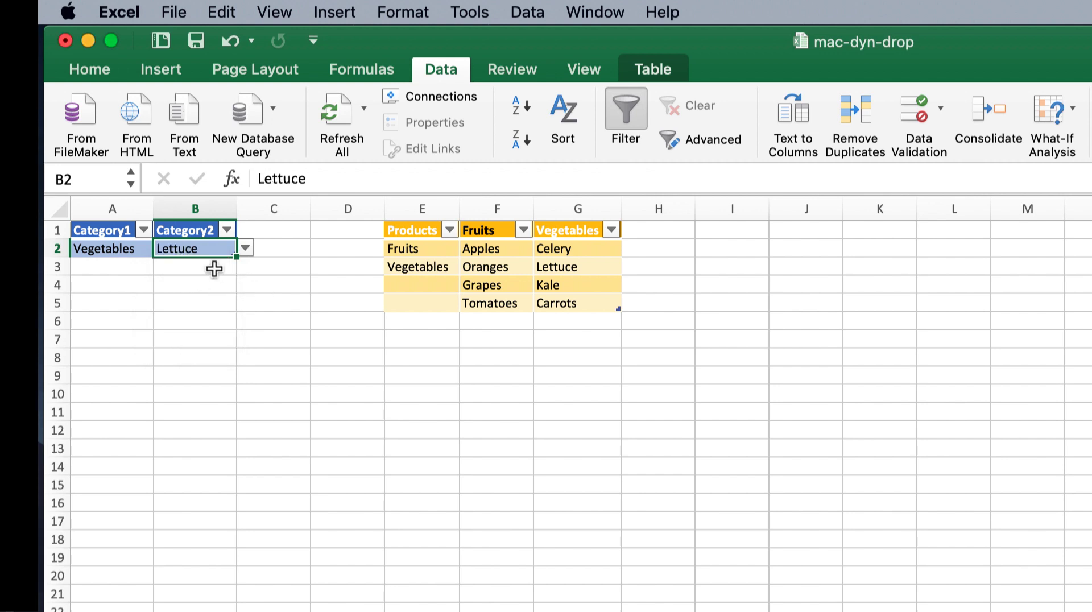
Switch A2 back to Fruits and choose Grapes in B2
{"action": "left_click", "coordinate": [111, 249]}
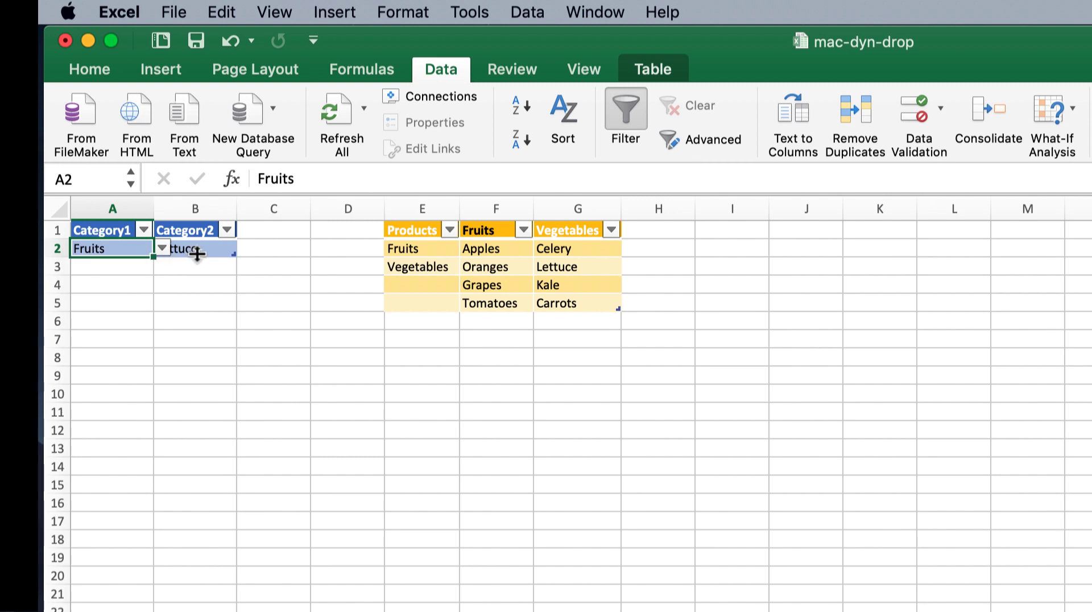
{"action": "left_click", "coordinate": [242, 248]}
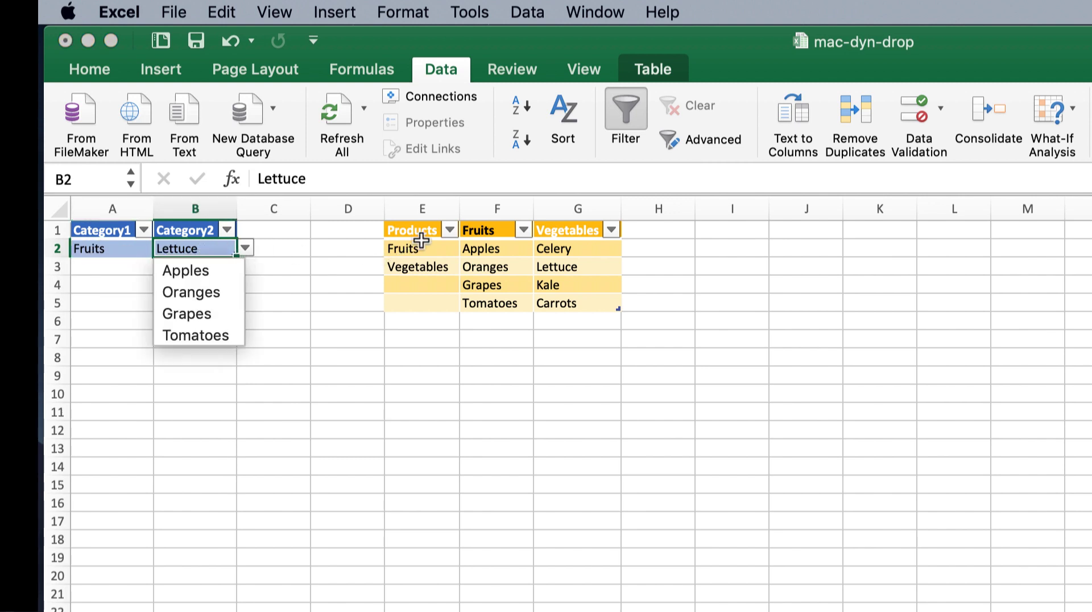
{"action": "mouse_move", "coordinate": [186, 313]}
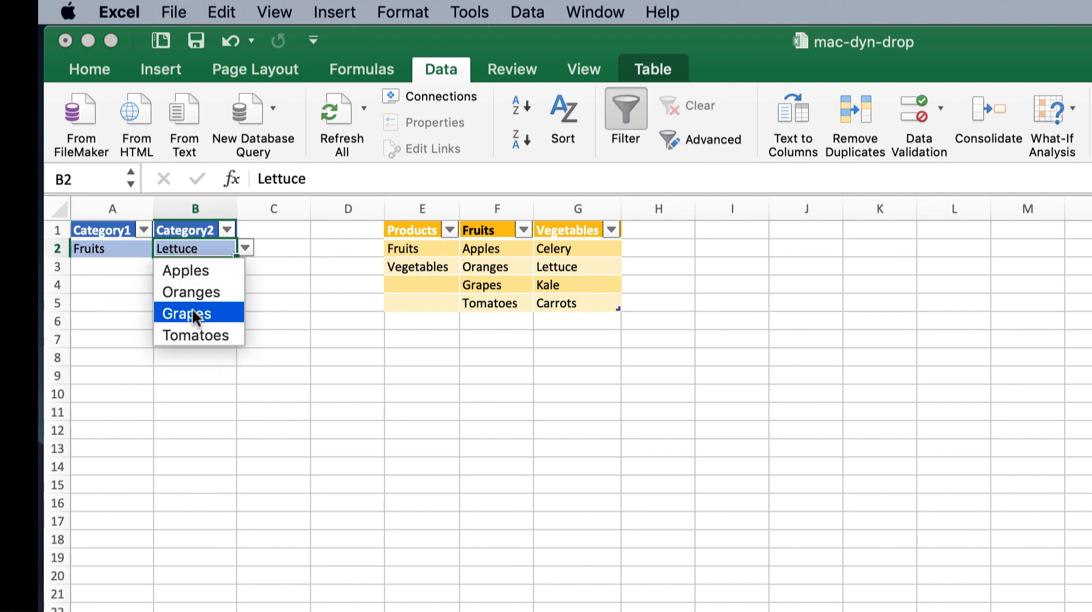
{"action": "left_click", "coordinate": [185, 313]}
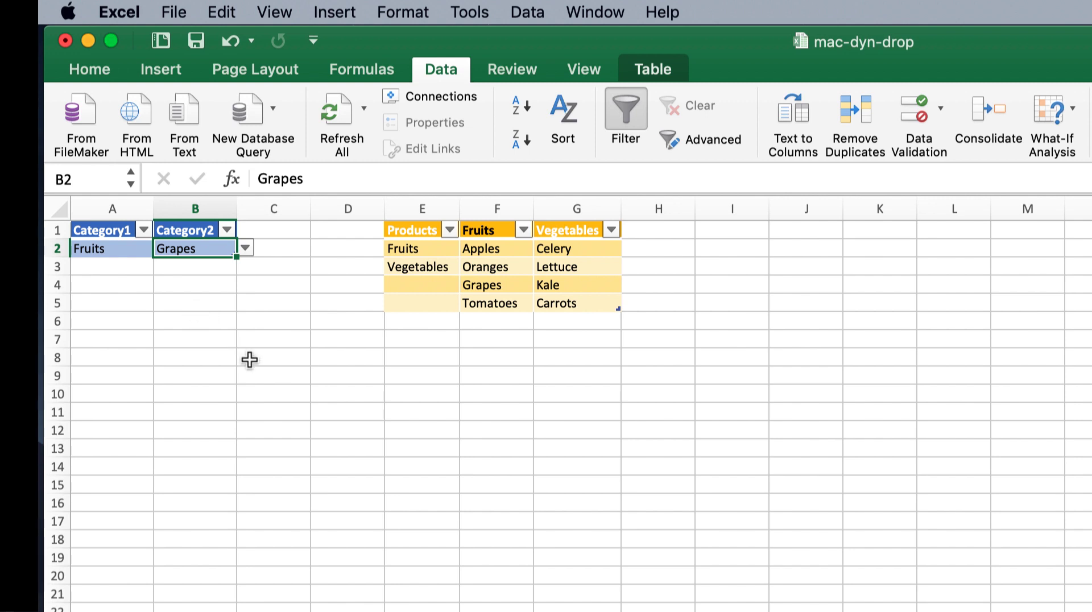
{"action": "mouse_move", "coordinate": [89, 412]}
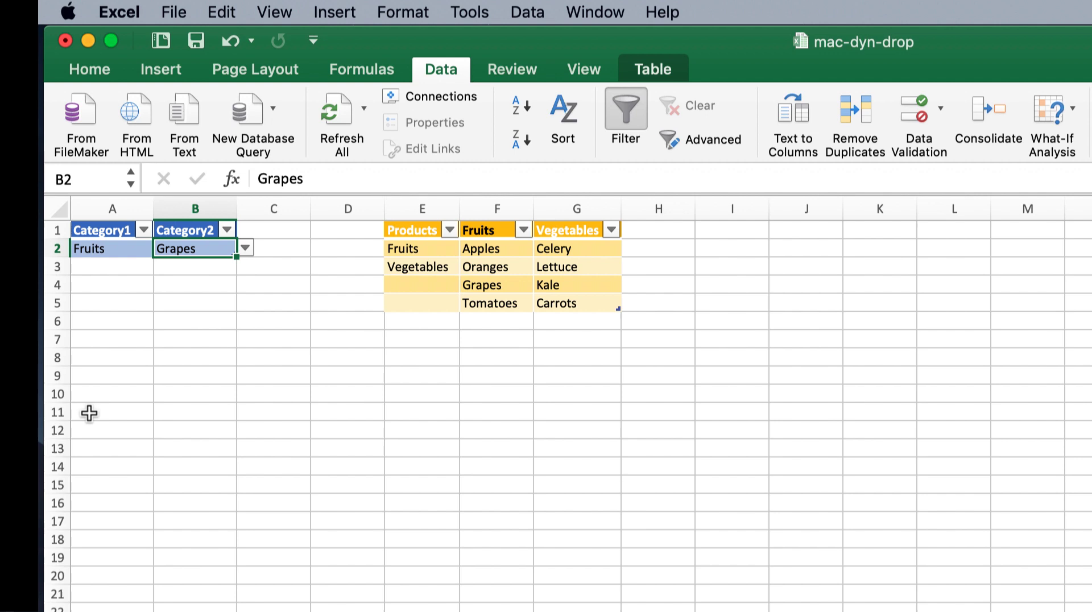
{"action": "mouse_move", "coordinate": [107, 406]}
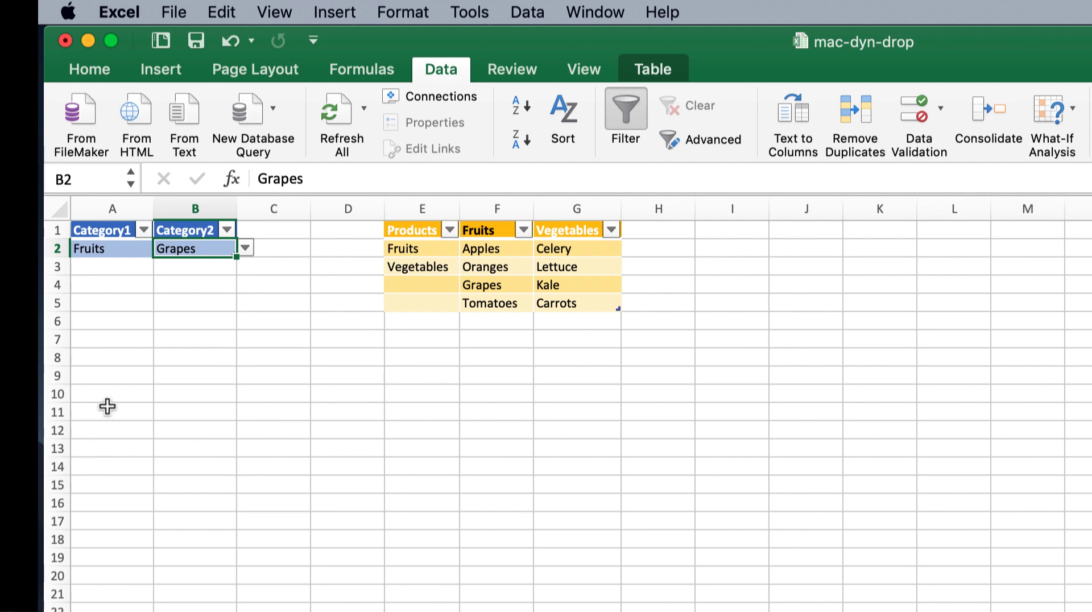
Copy the Category1/Category2 headers from A1:B1 and paste them as values into A11
{"action": "left_click", "coordinate": [111, 394]}
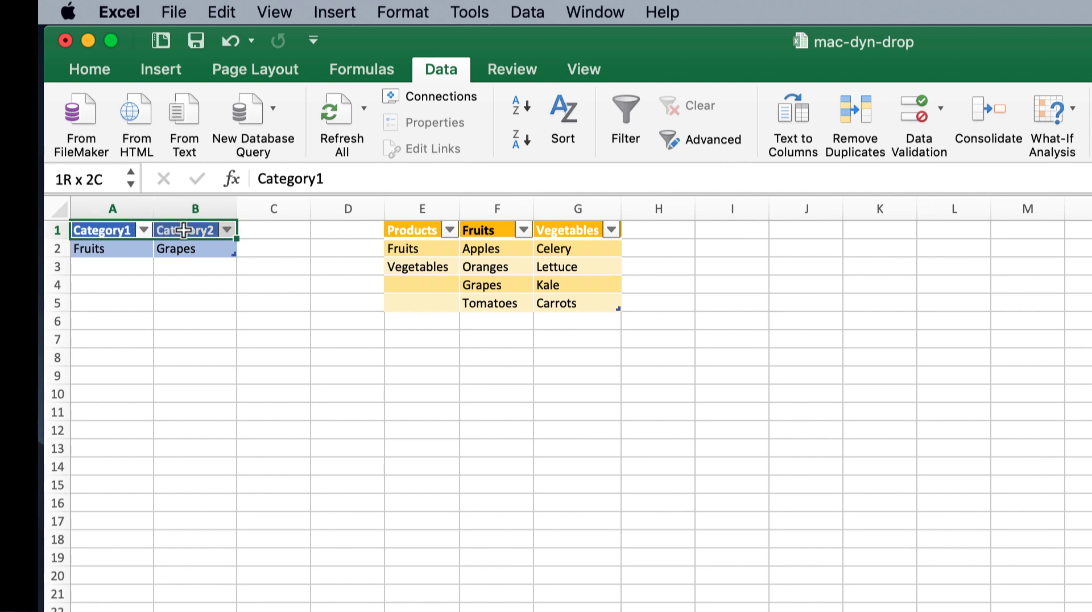
{"action": "key", "text": "cmd+c"}
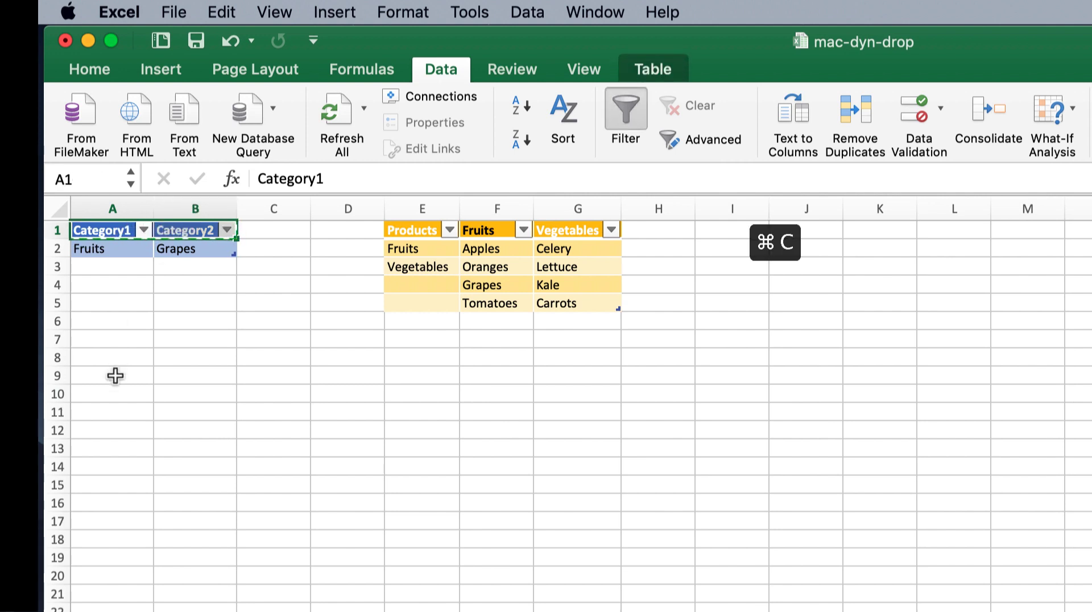
{"action": "left_click", "coordinate": [112, 411]}
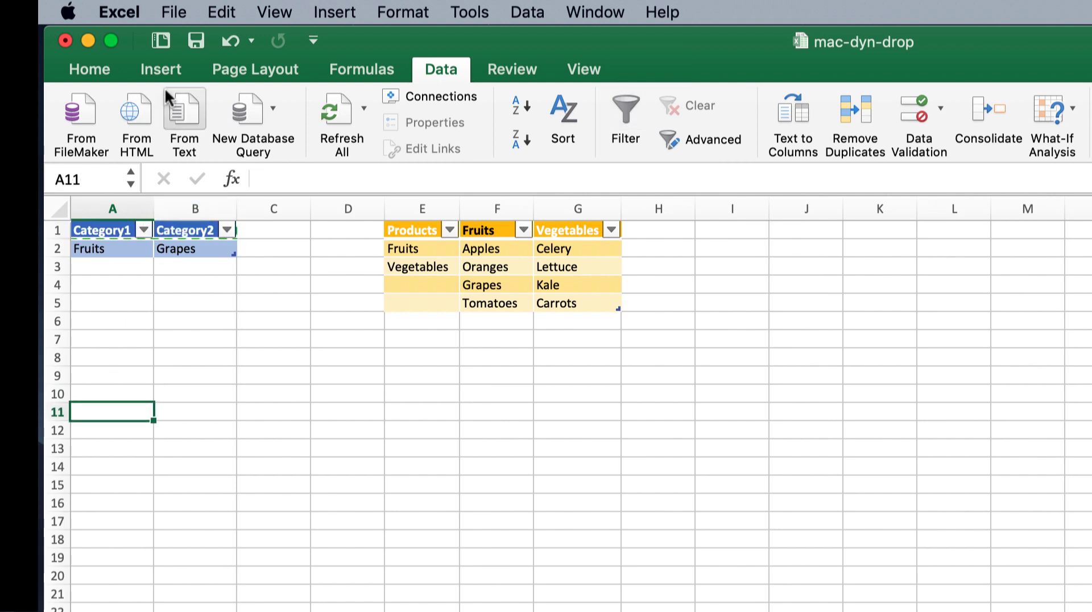
{"action": "left_click", "coordinate": [160, 68]}
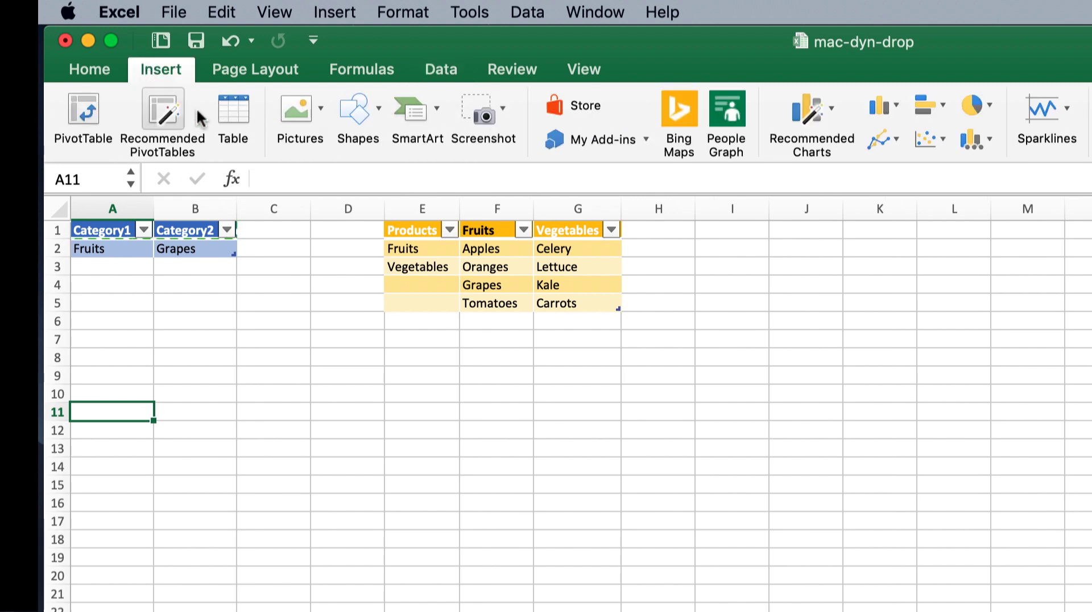
{"action": "left_click", "coordinate": [89, 70]}
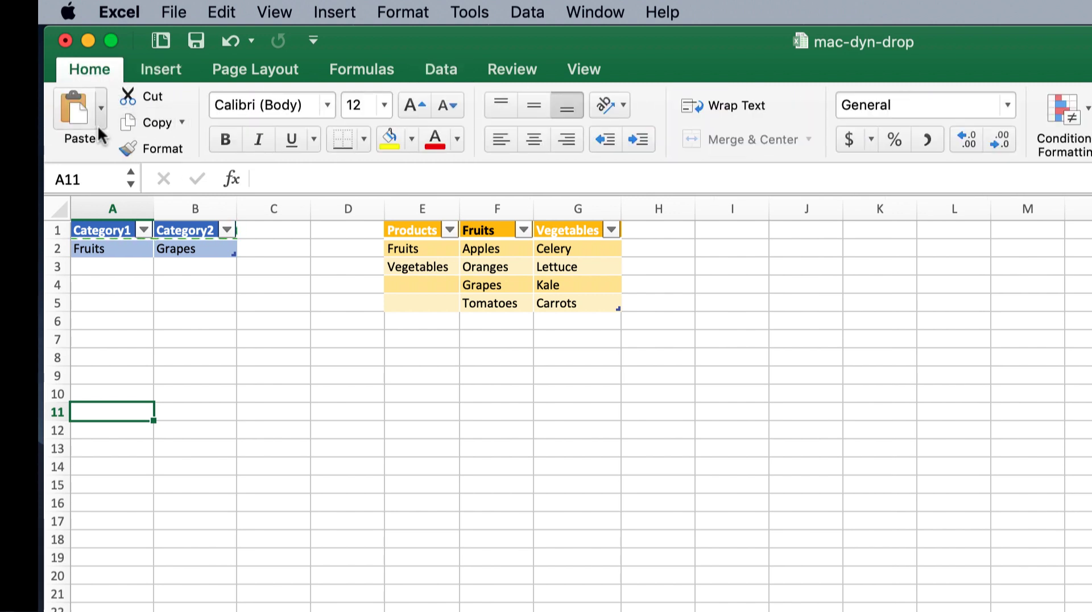
{"action": "left_click", "coordinate": [100, 118]}
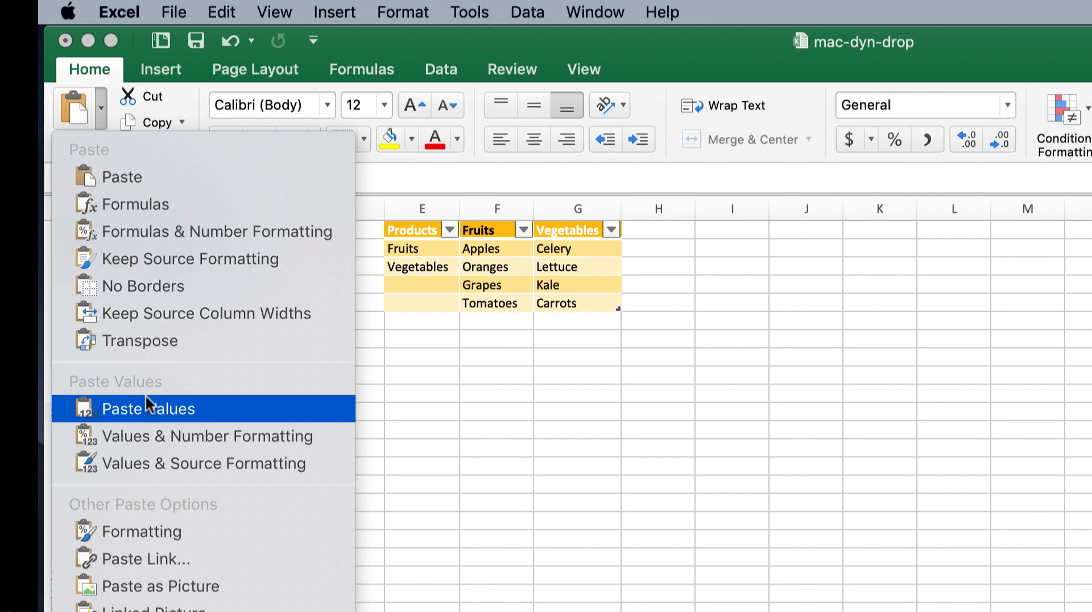
{"action": "left_click", "coordinate": [147, 409]}
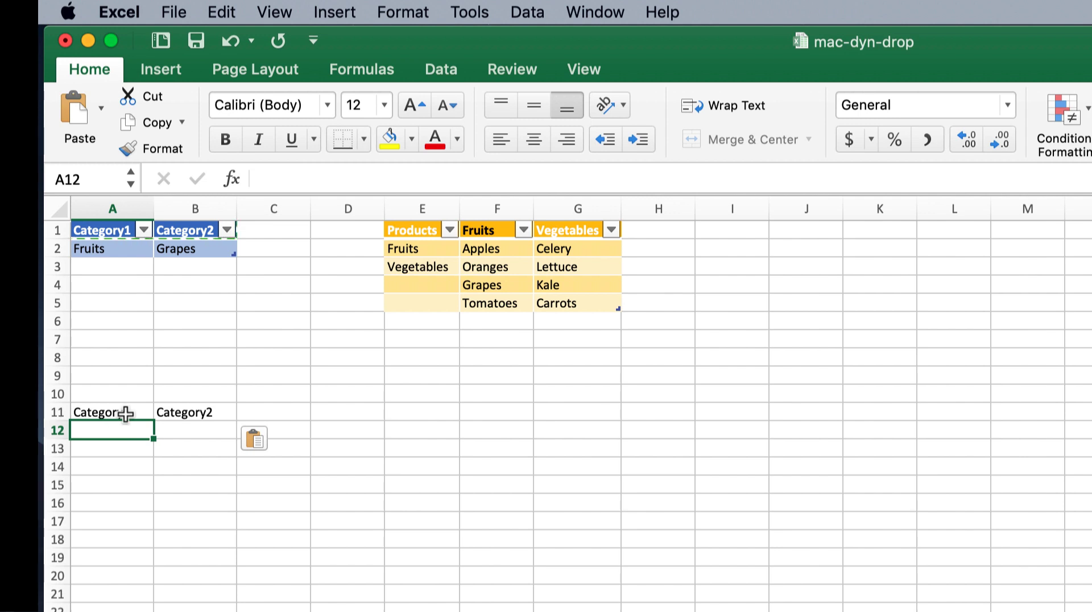
Enter CarType, American, Japanese in E11:E13 and reuse American and Japanese as headings in F11:G11
{"action": "left_click", "coordinate": [421, 412]}
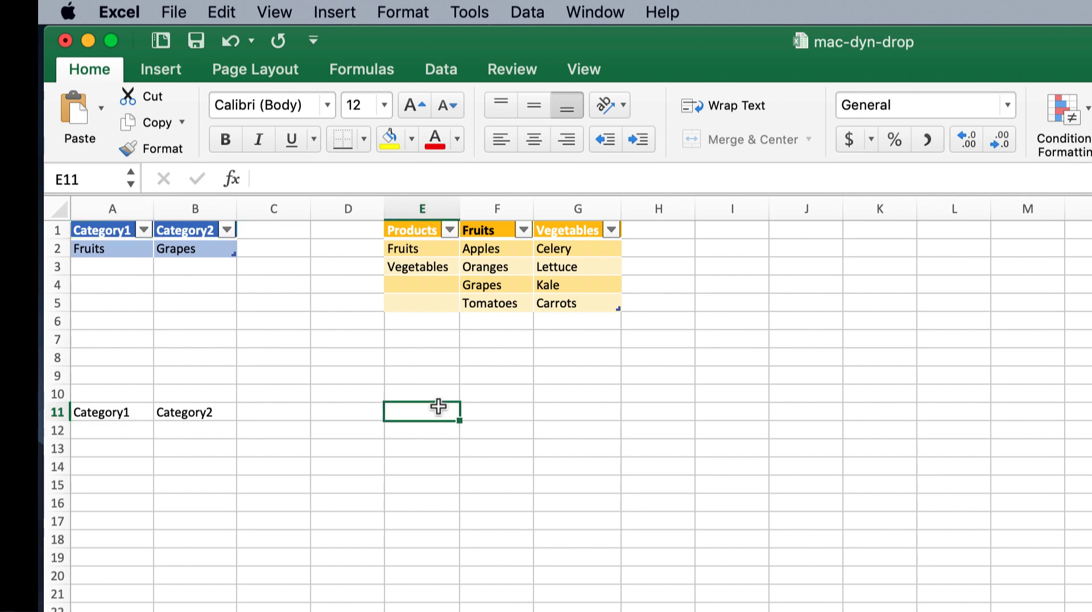
{"action": "type", "text": "Car"}
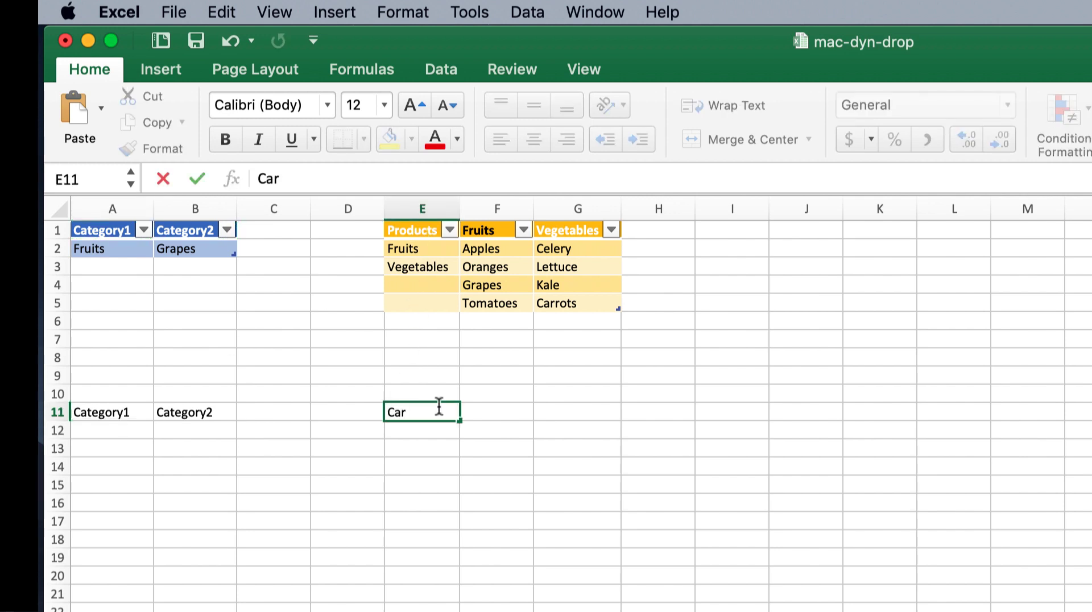
{"action": "type", "text": "Type"}
{"action": "left_click", "coordinate": [422, 430]}
{"action": "type", "text": "American"}
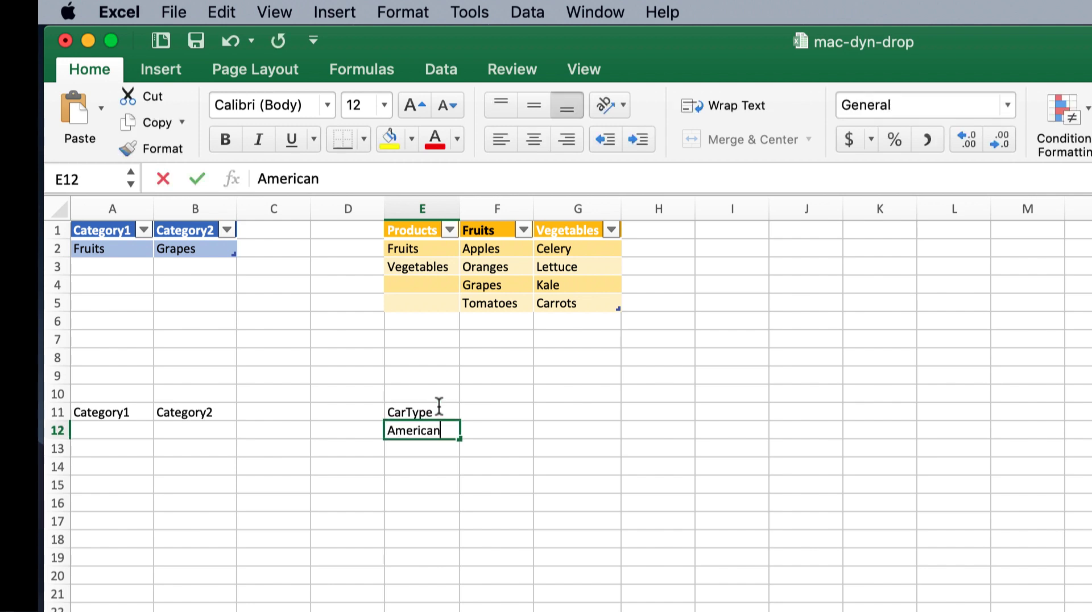
{"action": "type", "text": "Japanese"}
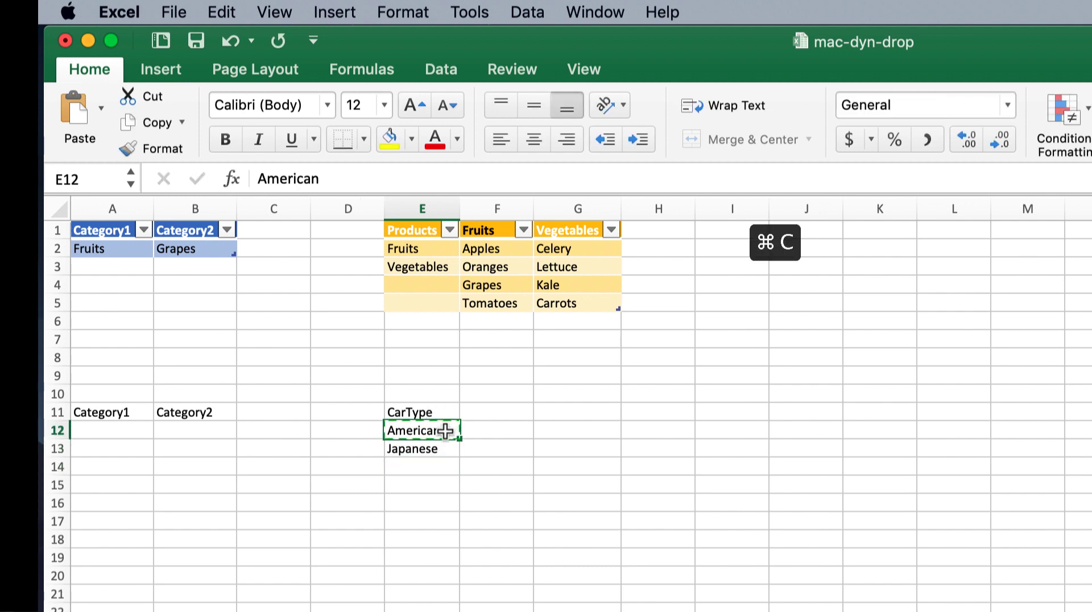
{"action": "key", "text": "cmd+v"}
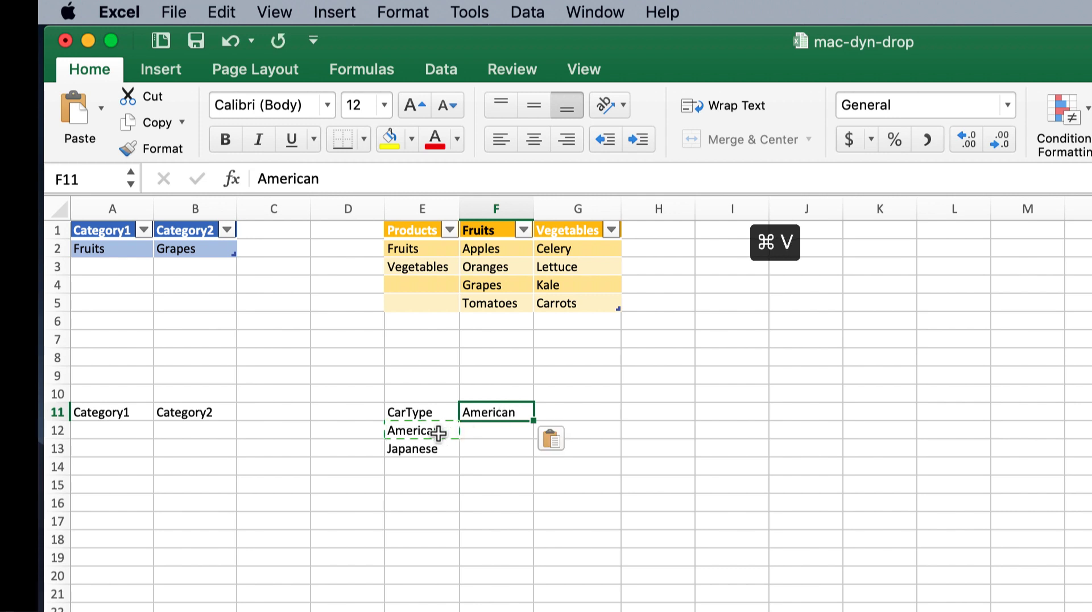
{"action": "left_click", "coordinate": [421, 449]}
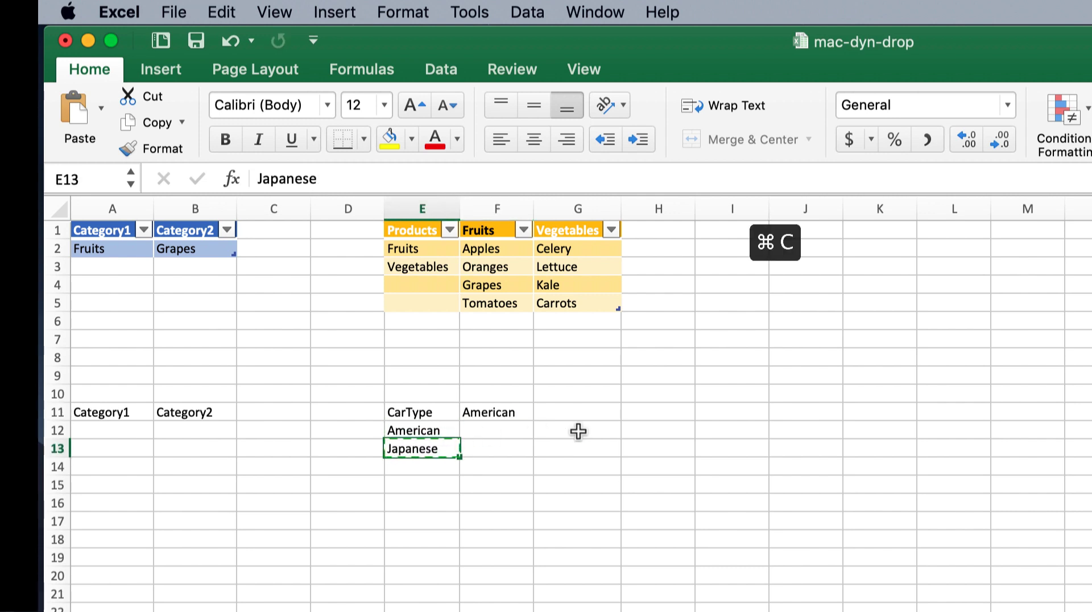
{"action": "key", "text": "cmd+v"}
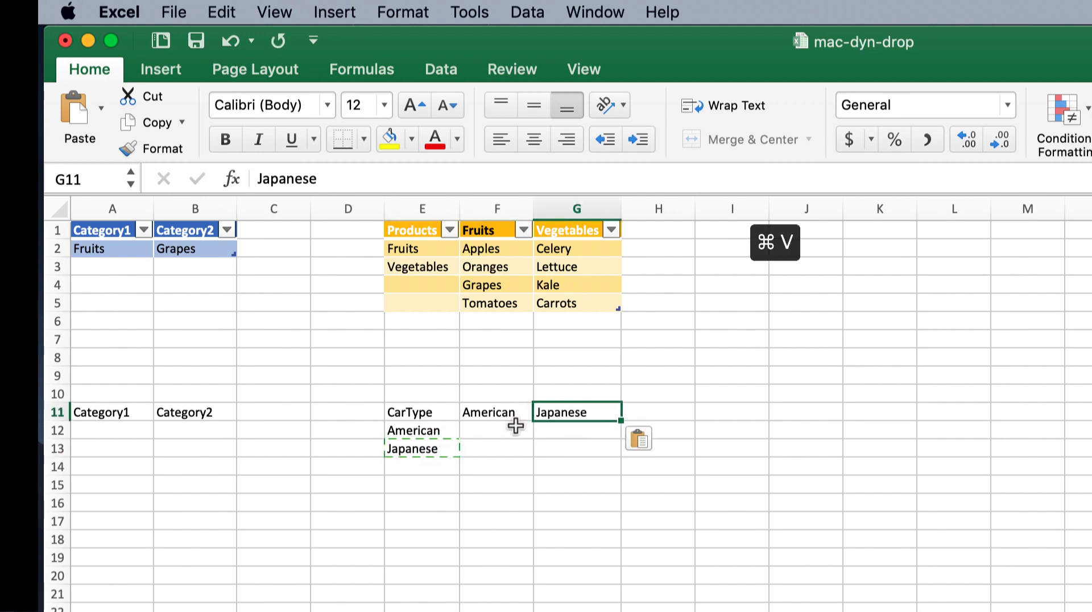
List GM, Ford, Tesla under American and Toyota, Honda, Nissan under Japanese
{"action": "left_click", "coordinate": [496, 429]}
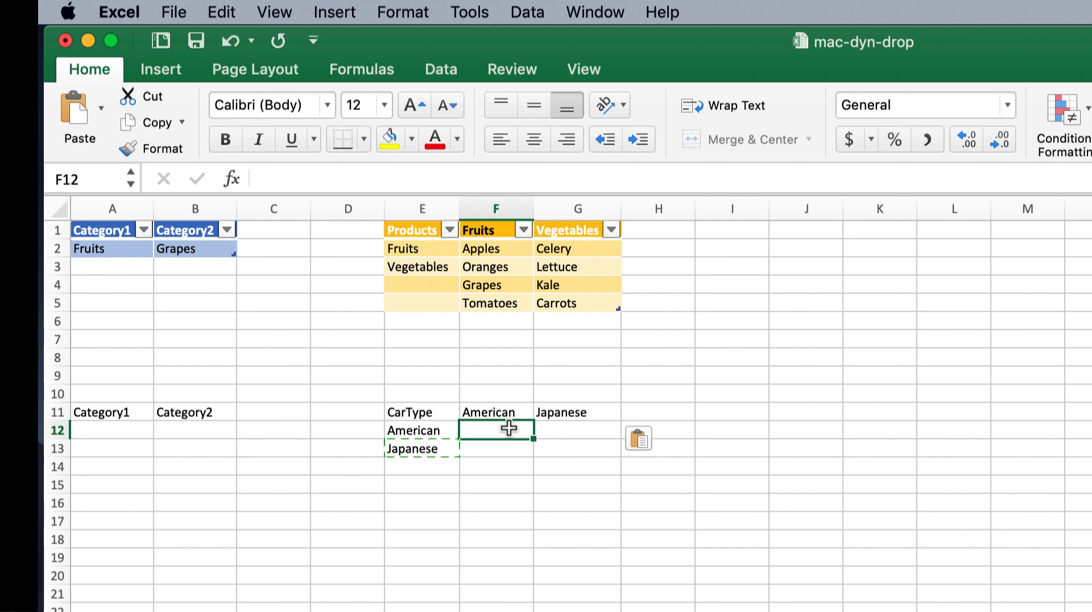
{"action": "type", "text": "GM"}
{"action": "left_click", "coordinate": [497, 448]}
{"action": "type", "text": "Ford"}
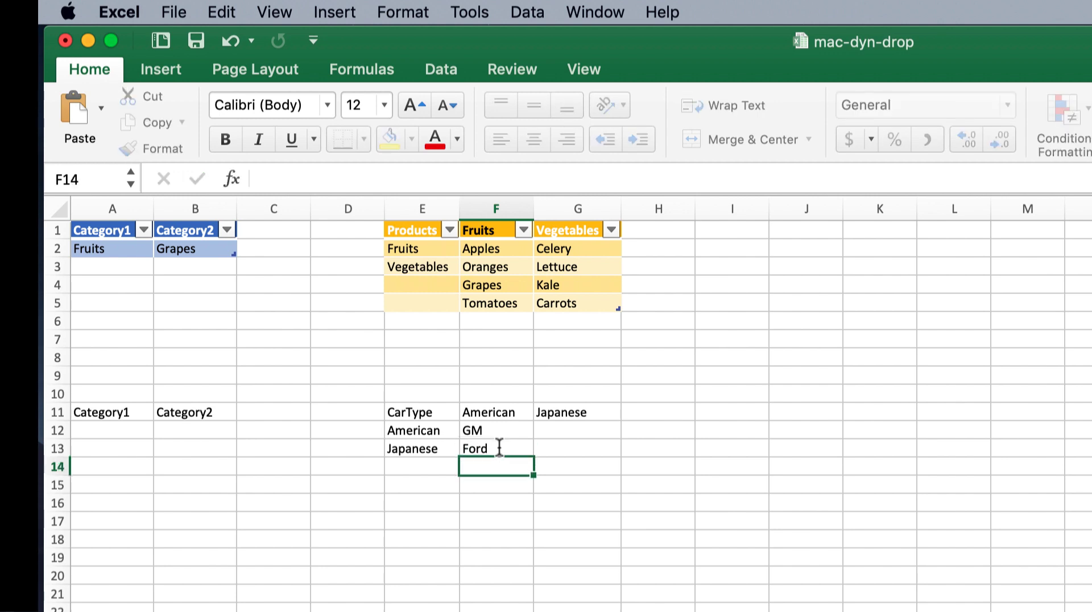
{"action": "type", "text": "Tesla"}
{"action": "left_click", "coordinate": [578, 448]}
{"action": "type", "text": "Honda"}
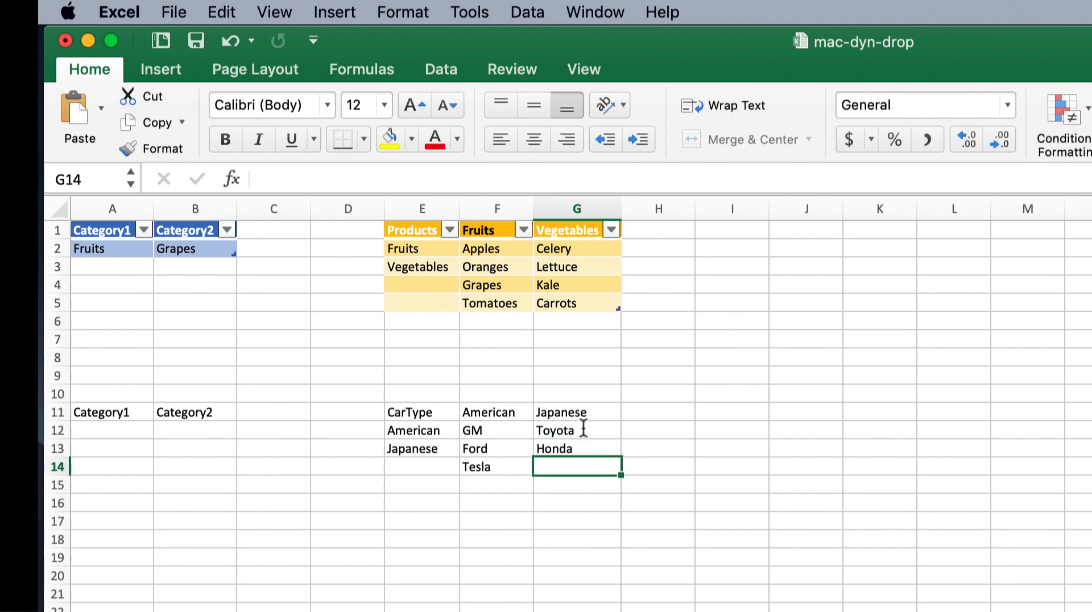
{"action": "type", "text": "Niss"}
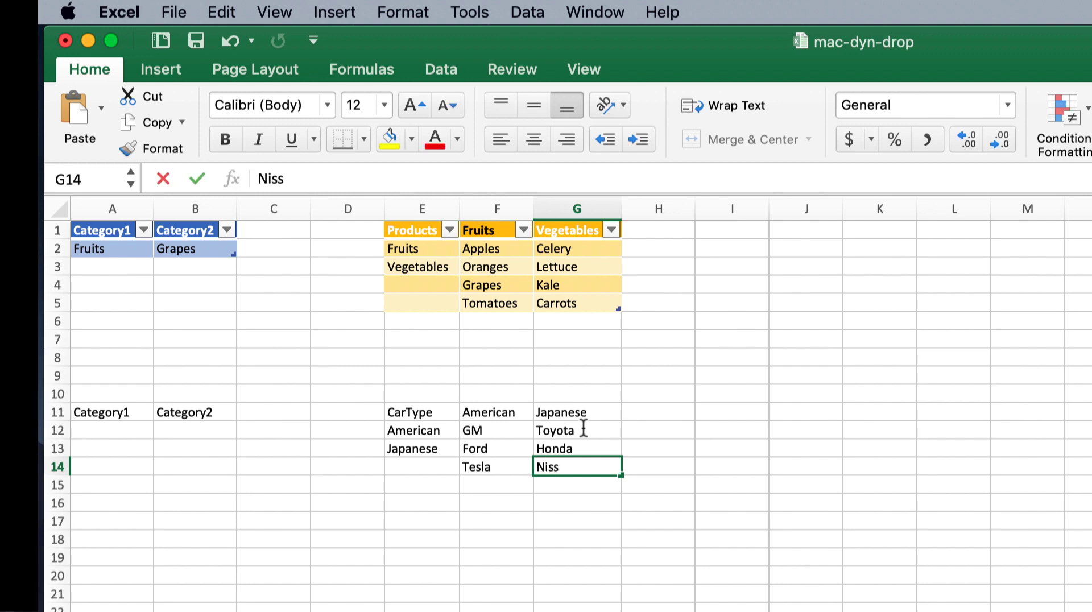
{"action": "type", "text": "an"}
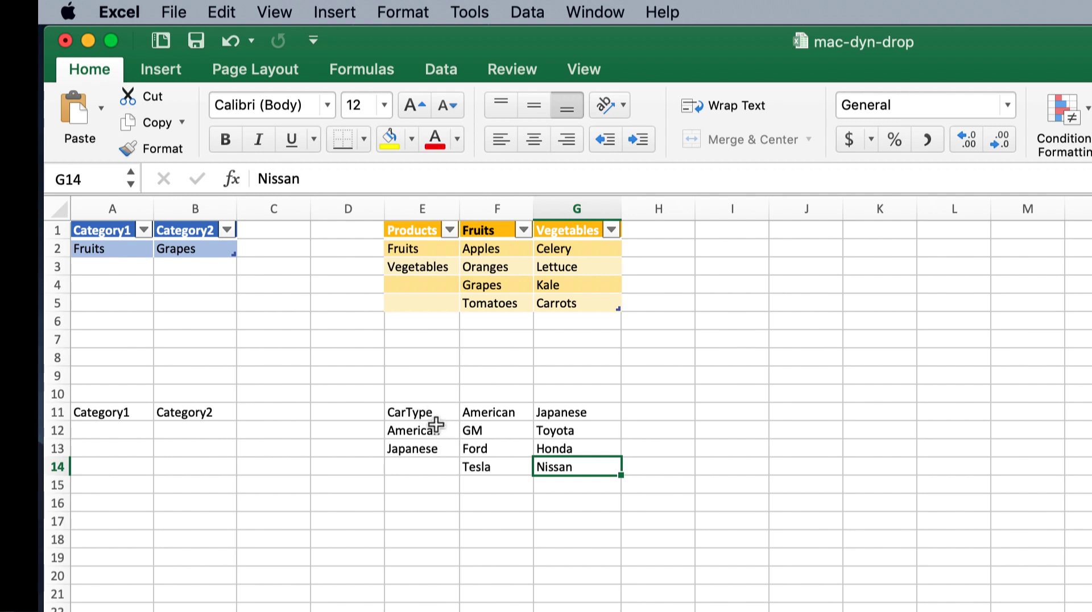
{"action": "left_click", "coordinate": [421, 412]}
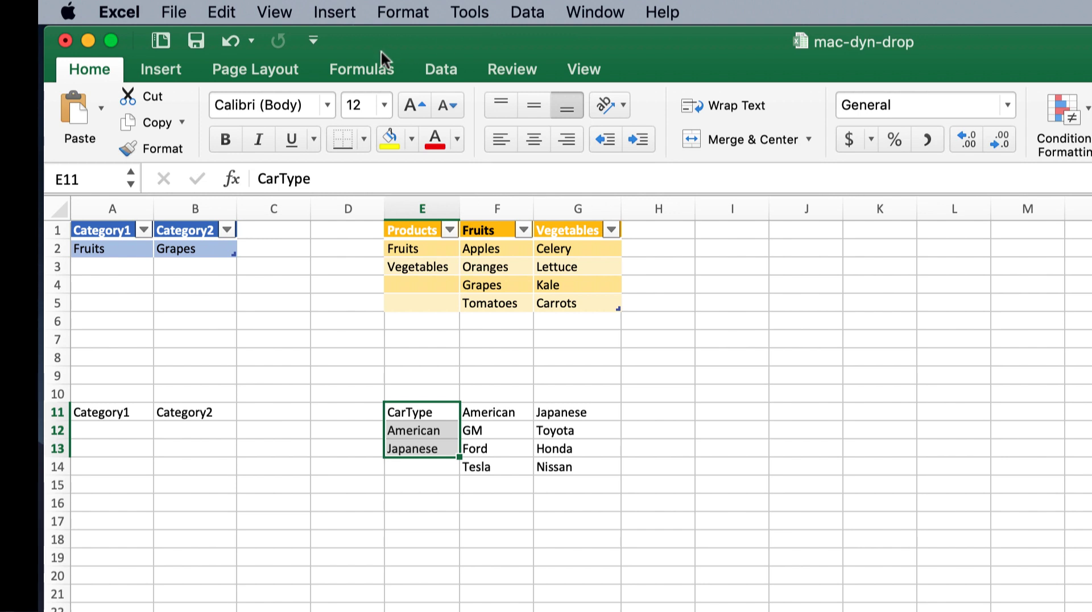
Name the American and Japanese cells E12:E13 as the range CarType via the Name Box
{"action": "left_click", "coordinate": [362, 70]}
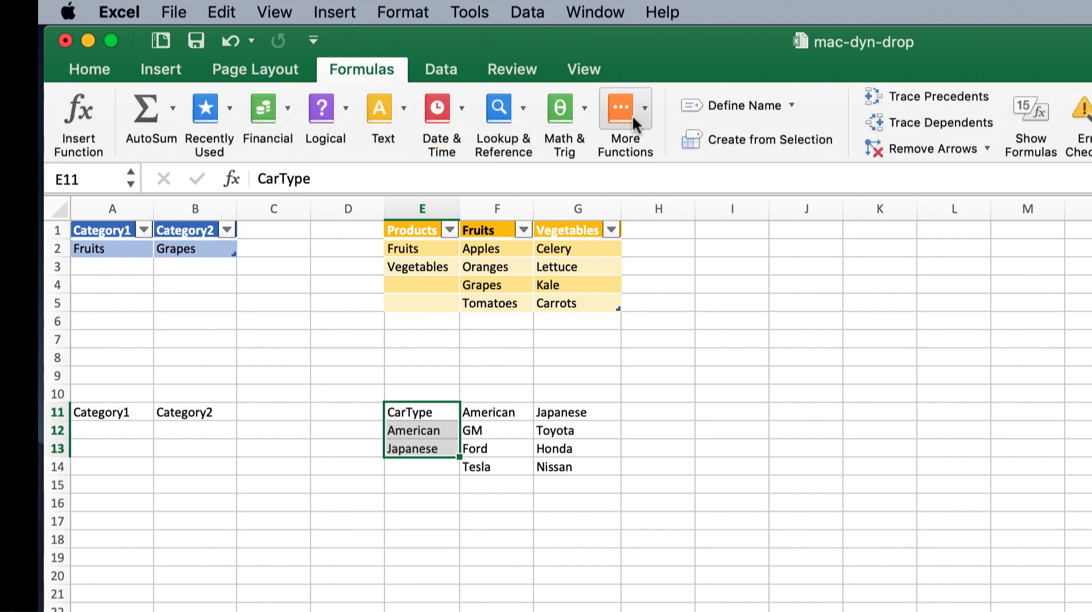
{"action": "mouse_move", "coordinate": [766, 139]}
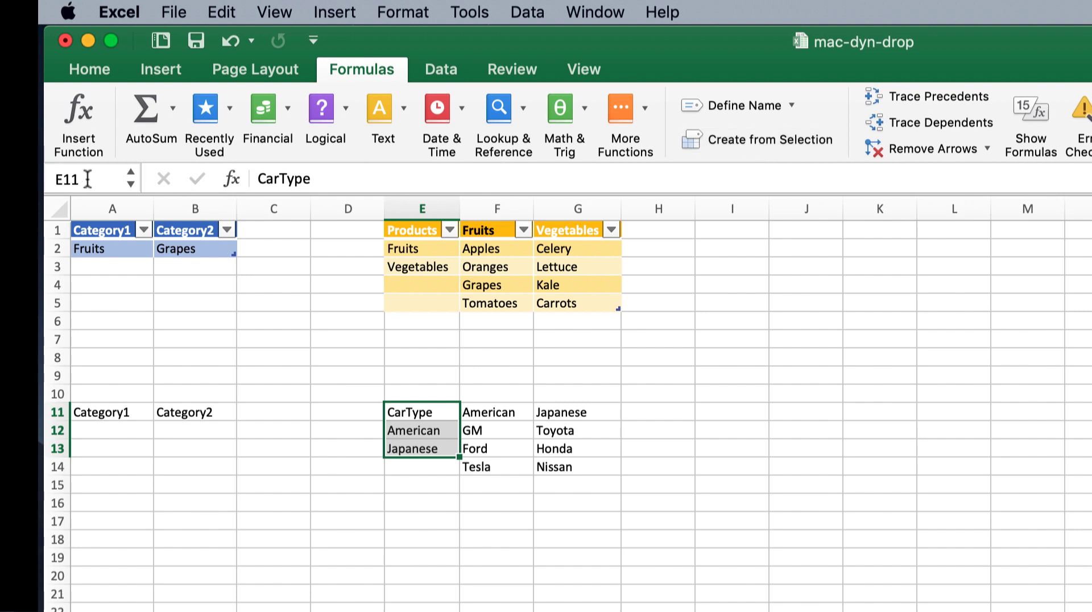
{"action": "mouse_move", "coordinate": [83, 169]}
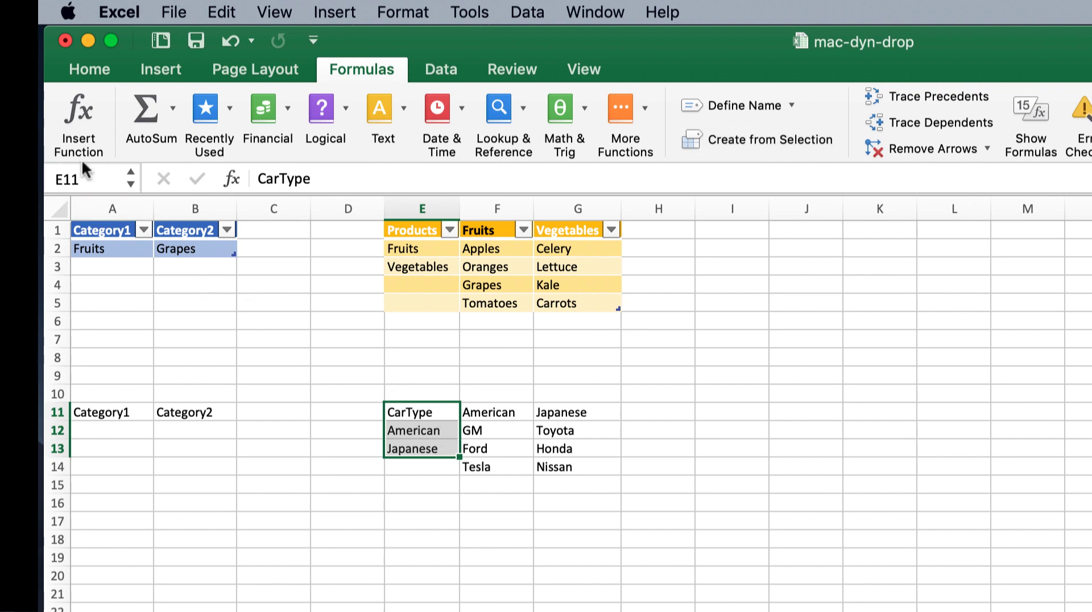
{"action": "left_click", "coordinate": [420, 430]}
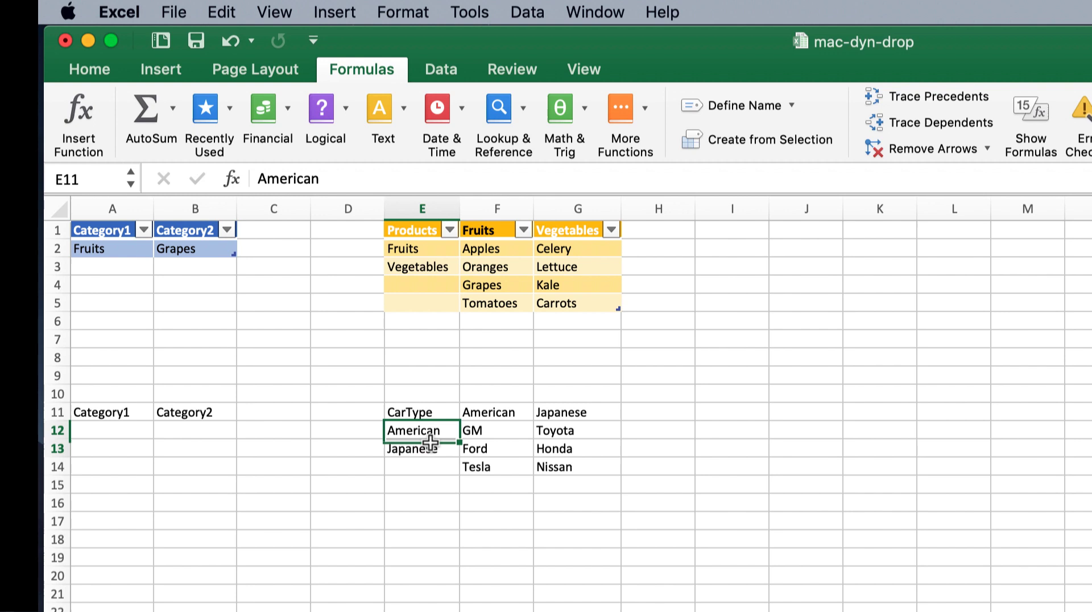
{"action": "left_click", "coordinate": [421, 448]}
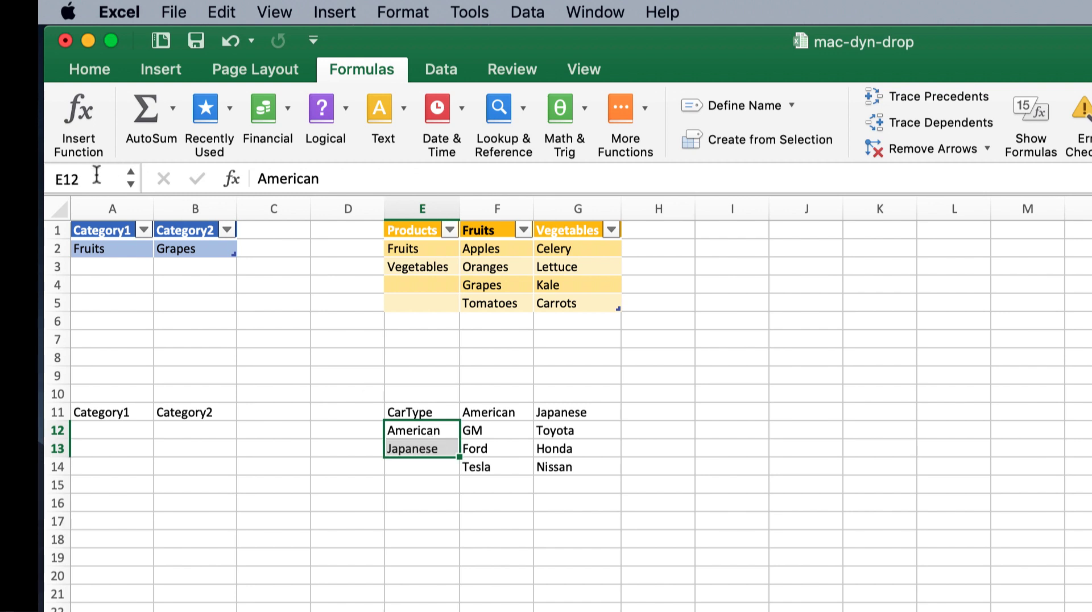
{"action": "type", "text": "Cart"}
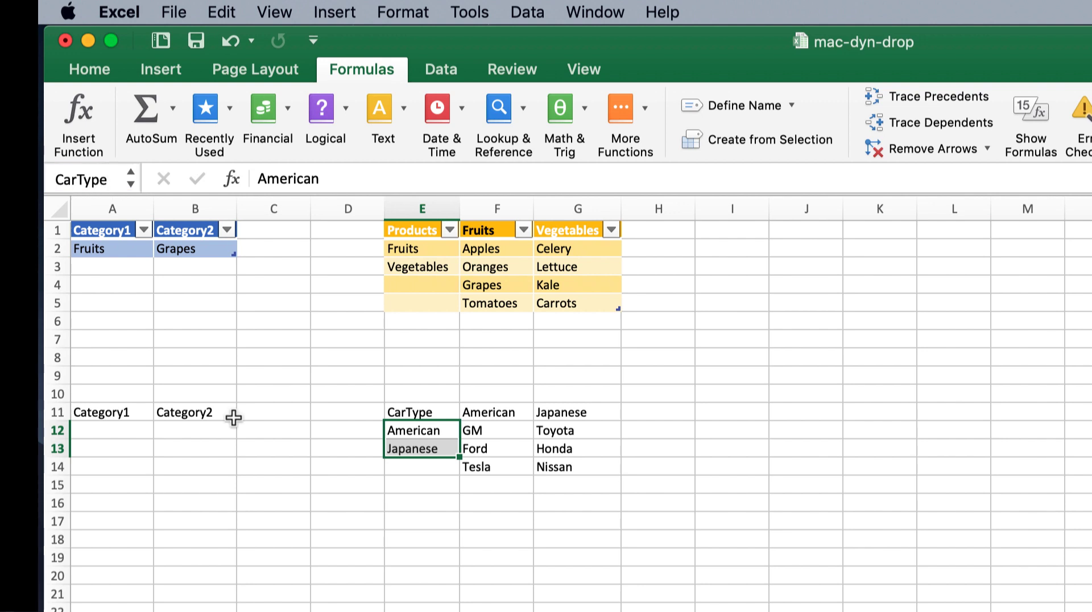
{"action": "left_click", "coordinate": [421, 538]}
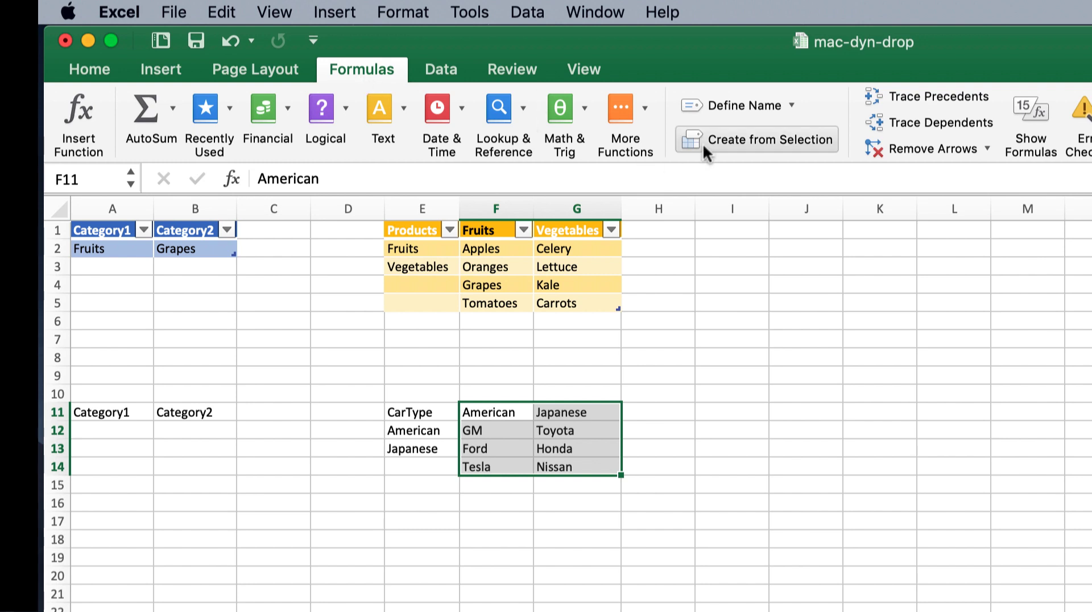
Create the names American and Japanese from the top-row headings of F11:G14 only
{"action": "left_click", "coordinate": [766, 139]}
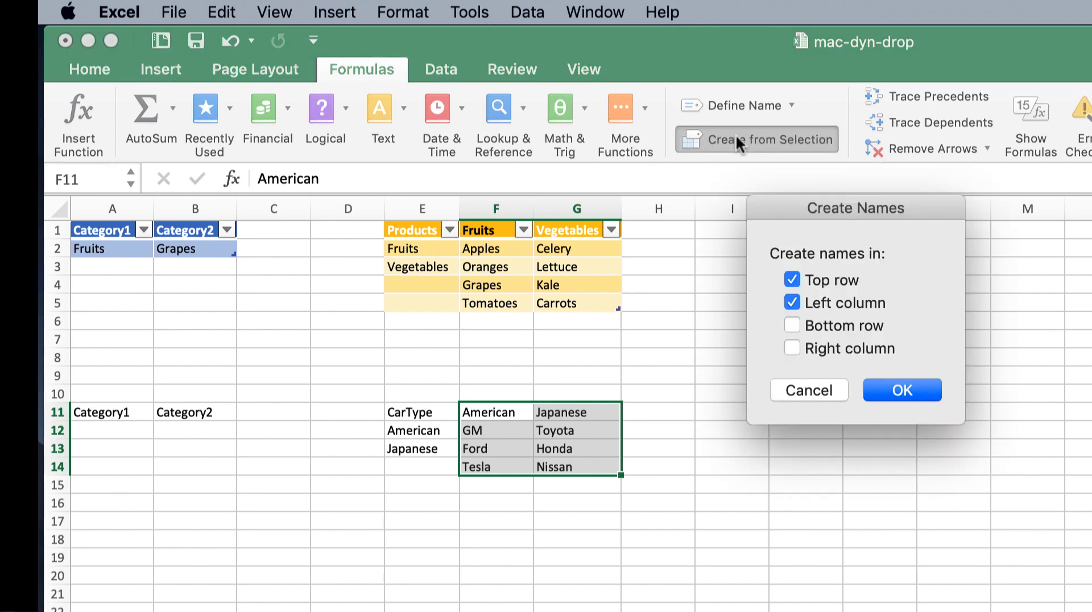
{"action": "mouse_move", "coordinate": [856, 263]}
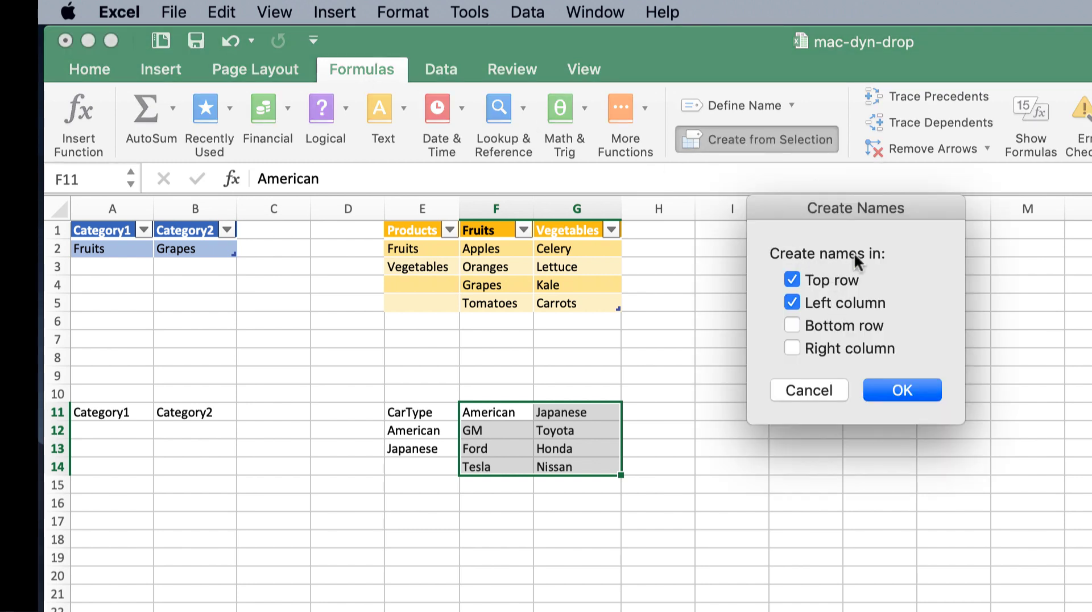
{"action": "mouse_move", "coordinate": [588, 410]}
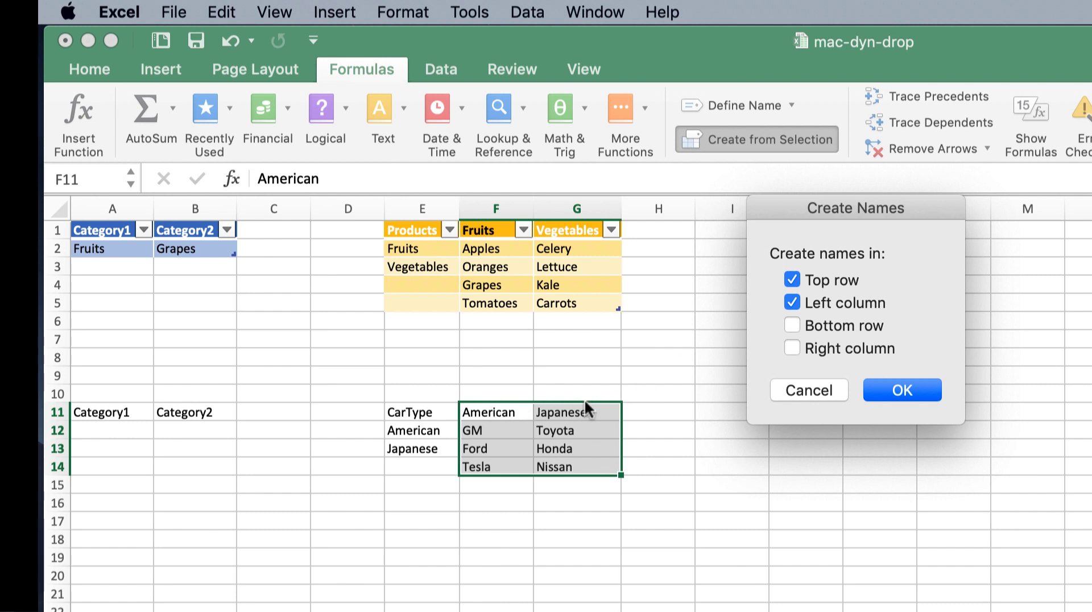
{"action": "left_click", "coordinate": [791, 302]}
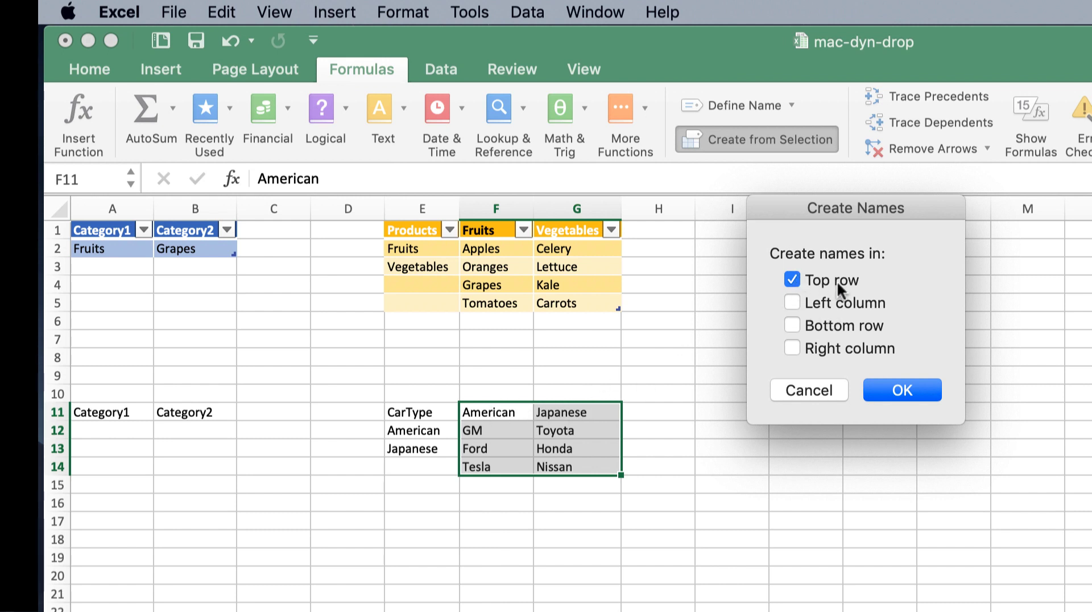
{"action": "mouse_move", "coordinate": [846, 434]}
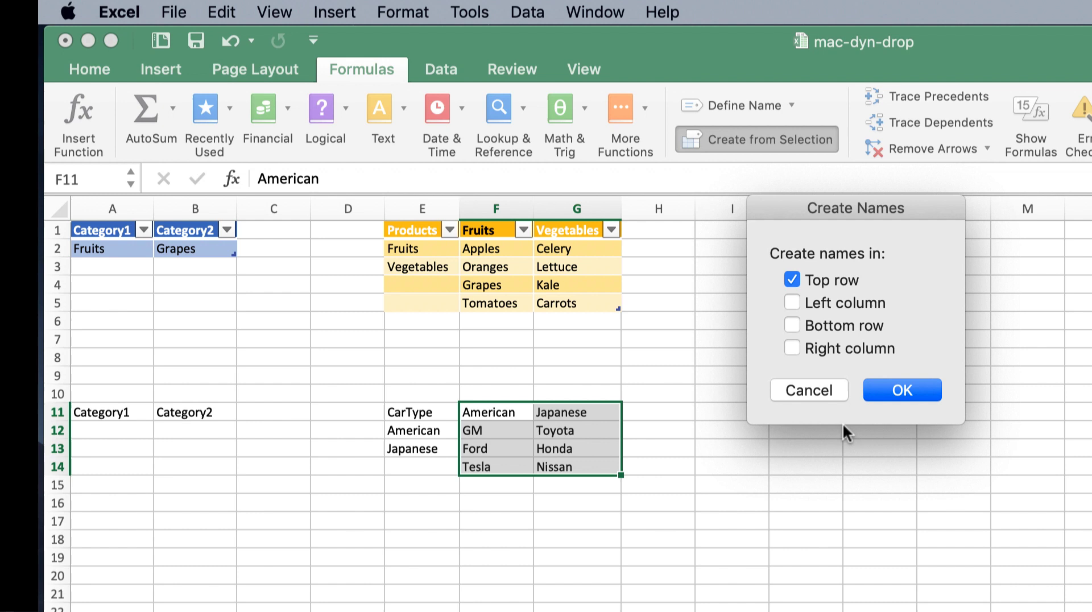
{"action": "left_click", "coordinate": [900, 390]}
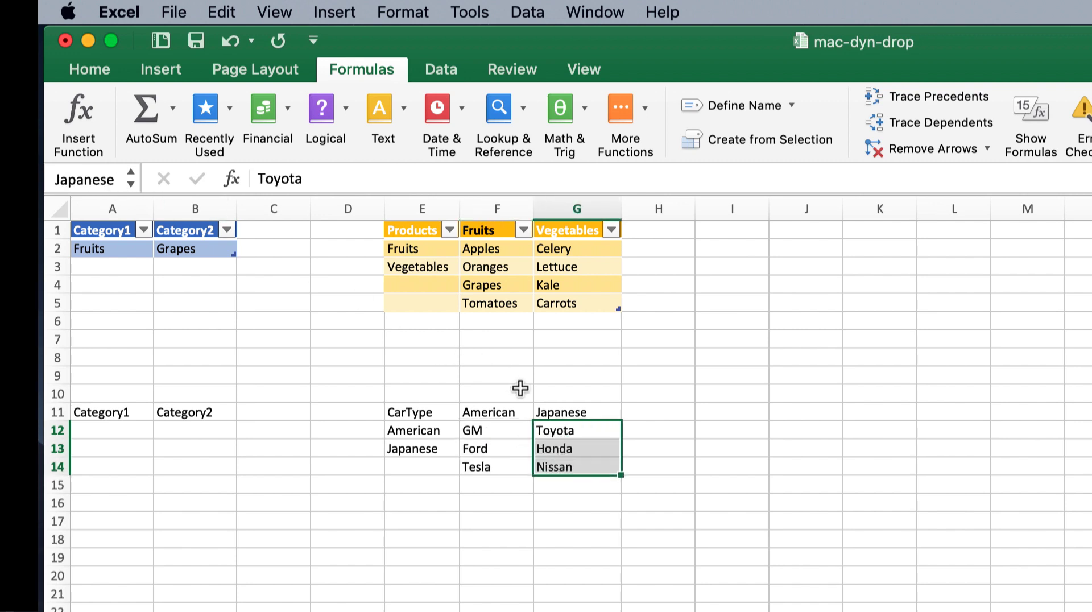
Verify the Japanese range covers Toyota, Honda, Nissan, then select A12
{"action": "left_click", "coordinate": [564, 412]}
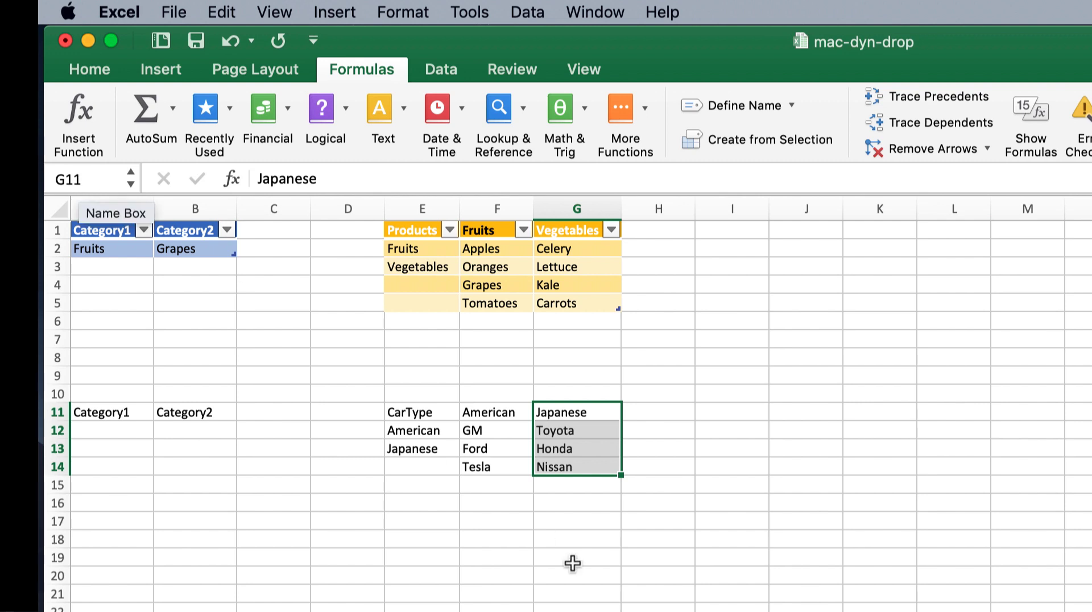
{"action": "left_click", "coordinate": [575, 575]}
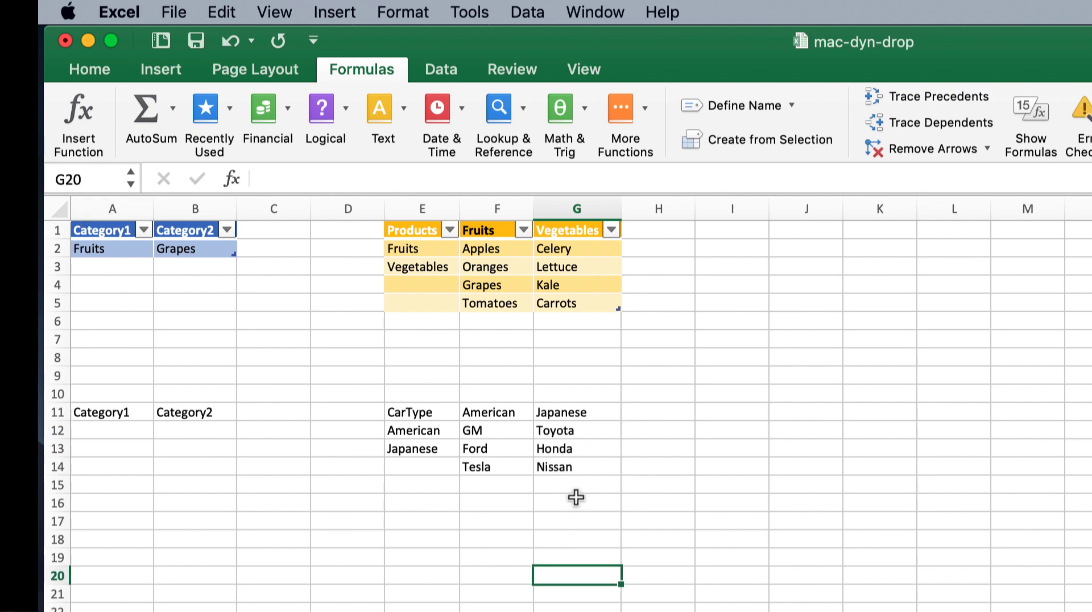
{"action": "mouse_move", "coordinate": [437, 430]}
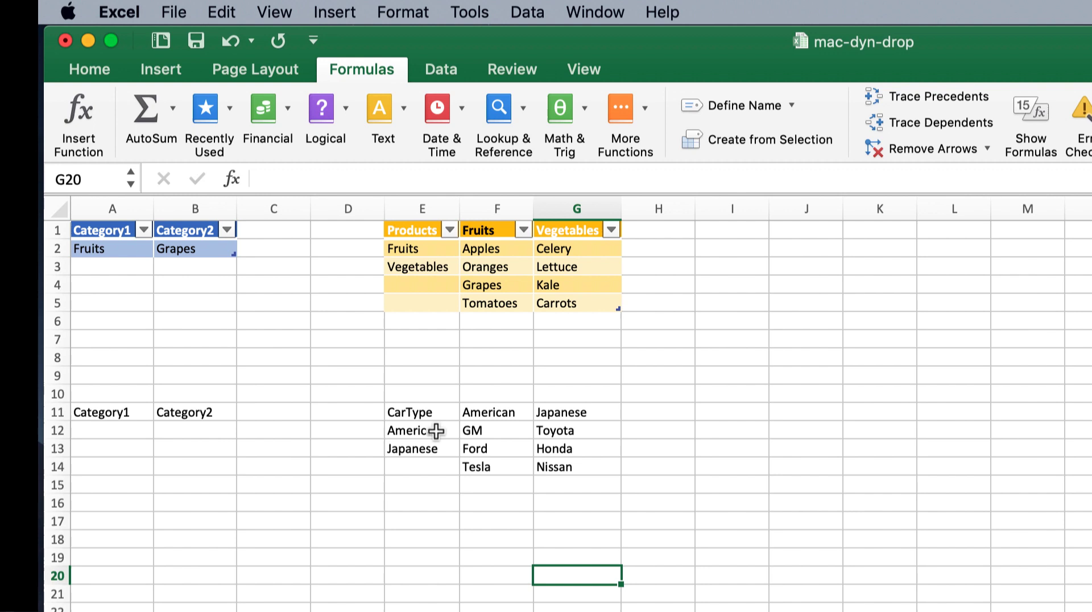
{"action": "mouse_move", "coordinate": [486, 431]}
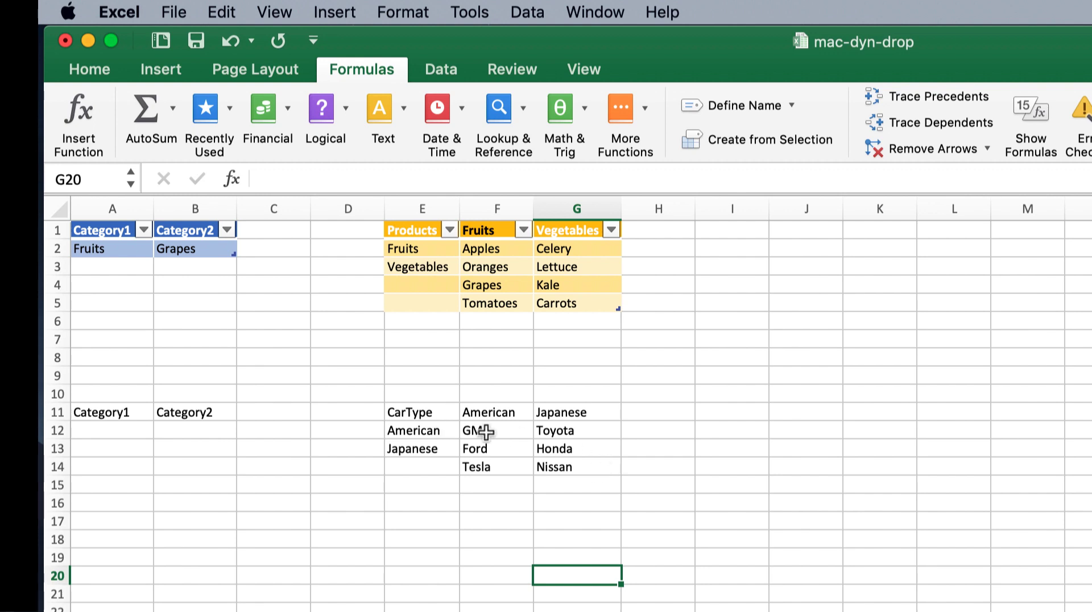
{"action": "mouse_move", "coordinate": [604, 484]}
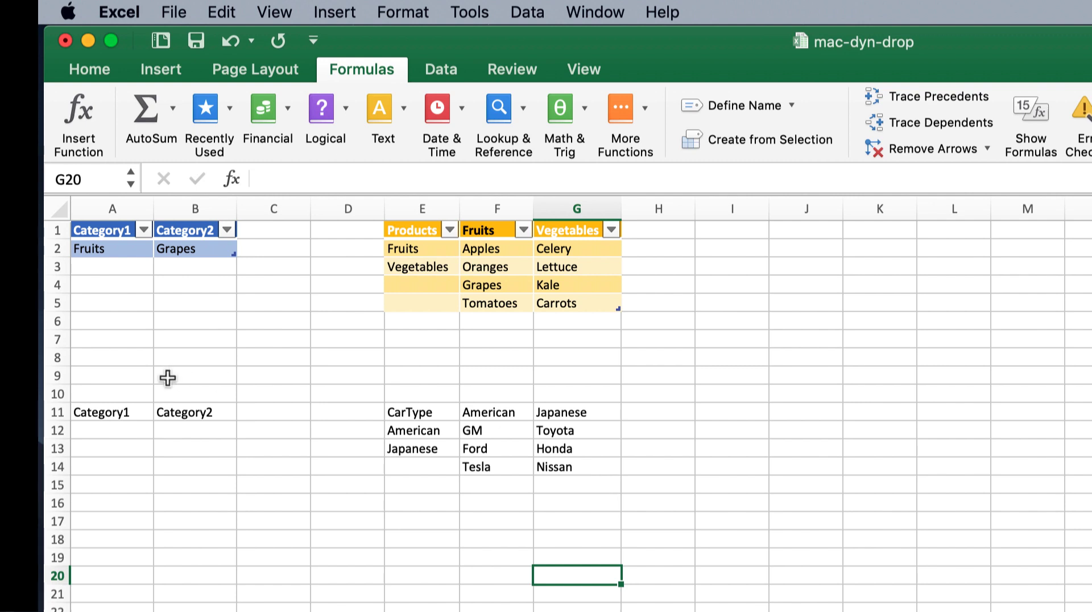
{"action": "left_click", "coordinate": [112, 430]}
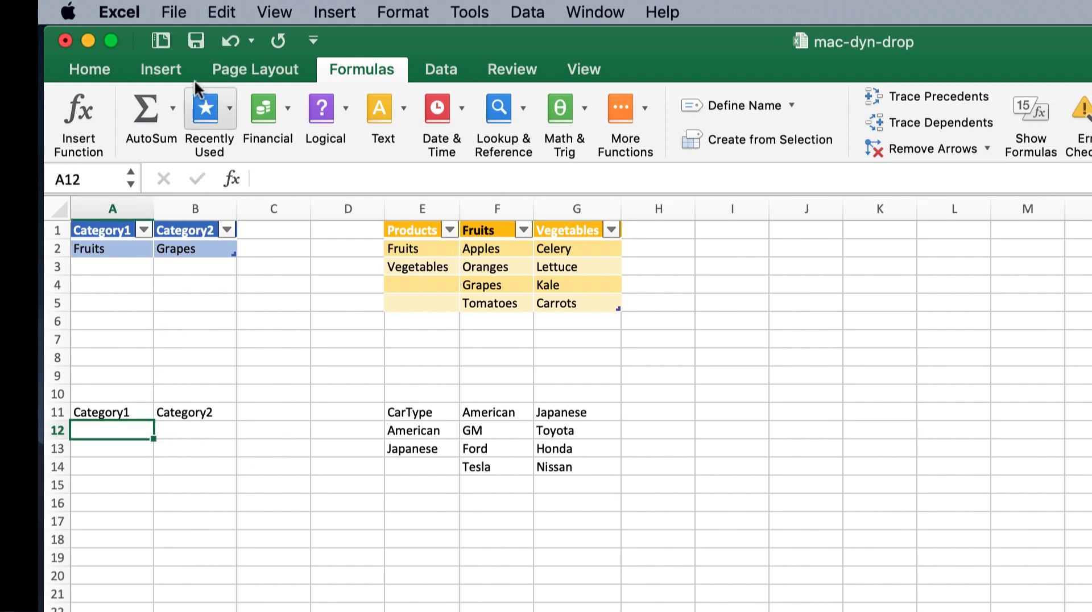
Give A12 list validation sourced from =CarType and show its choices
{"action": "left_click", "coordinate": [439, 69]}
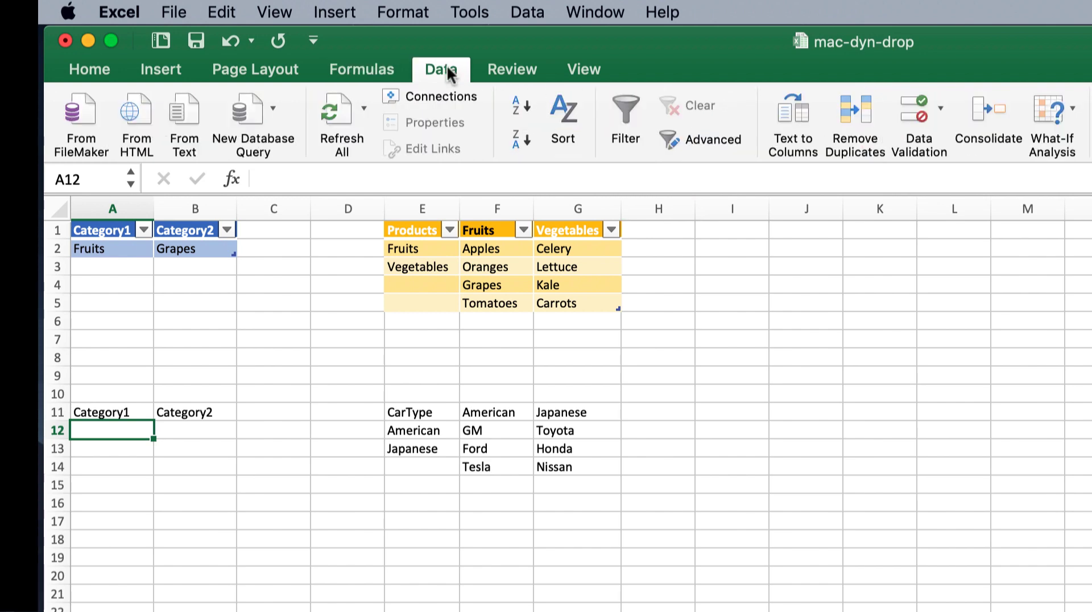
{"action": "mouse_move", "coordinate": [944, 122]}
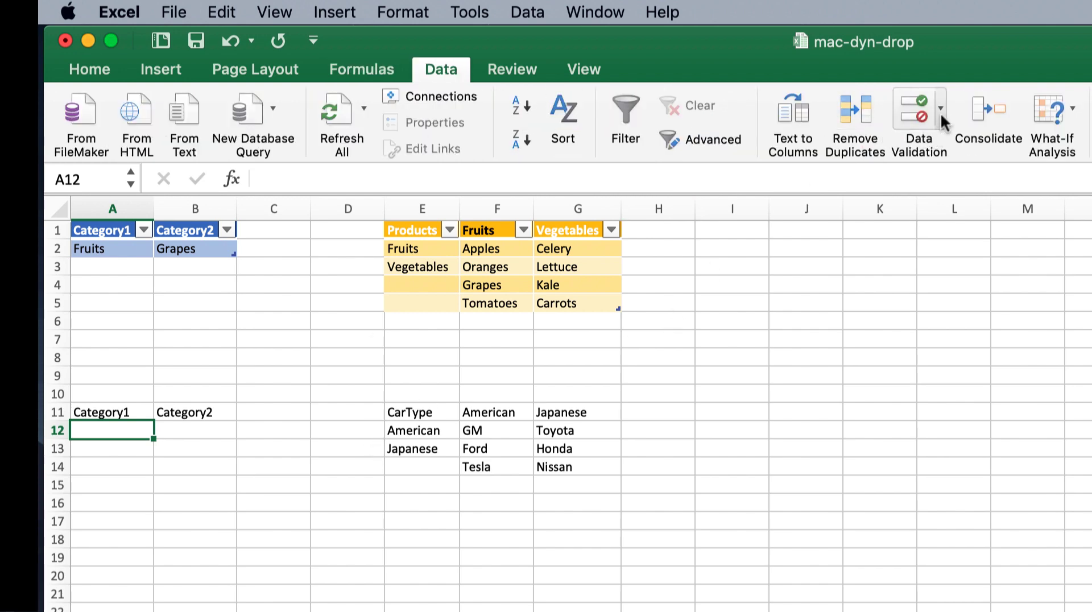
{"action": "left_click", "coordinate": [918, 115]}
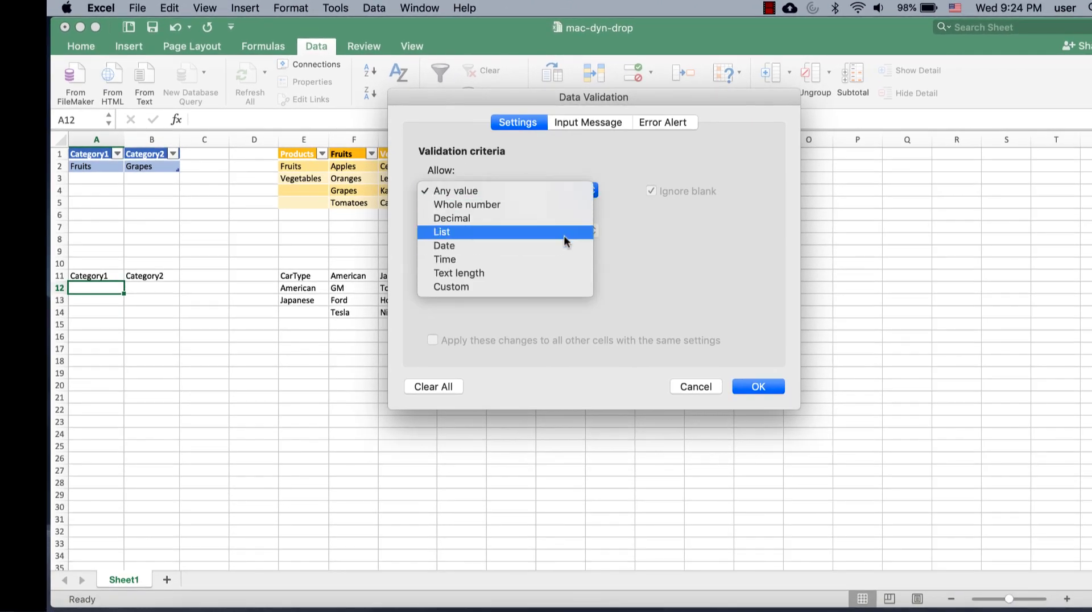
{"action": "left_click", "coordinate": [442, 232]}
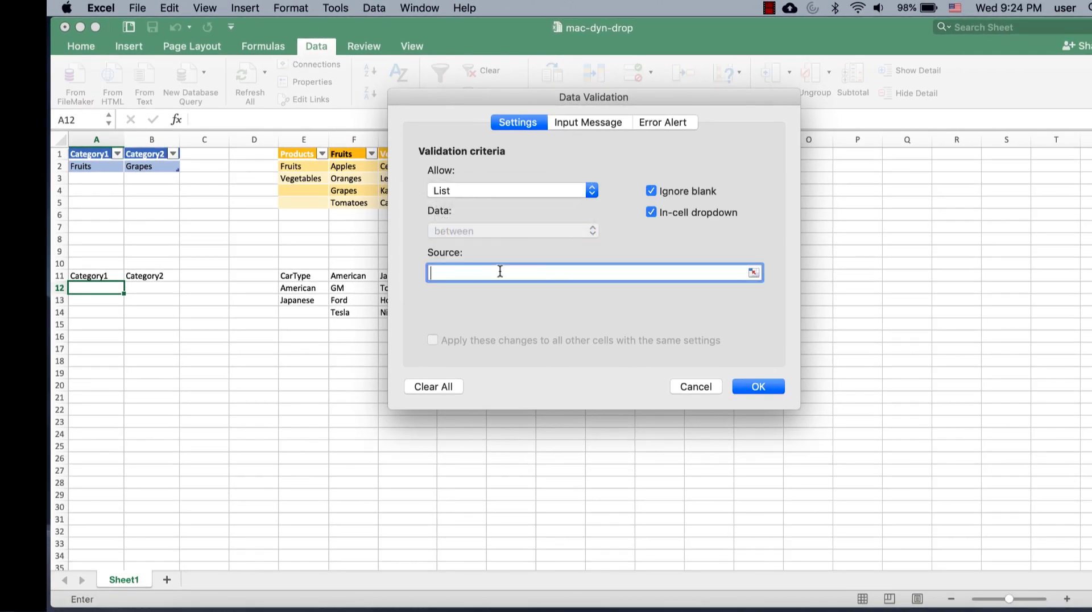
{"action": "mouse_move", "coordinate": [303, 282]}
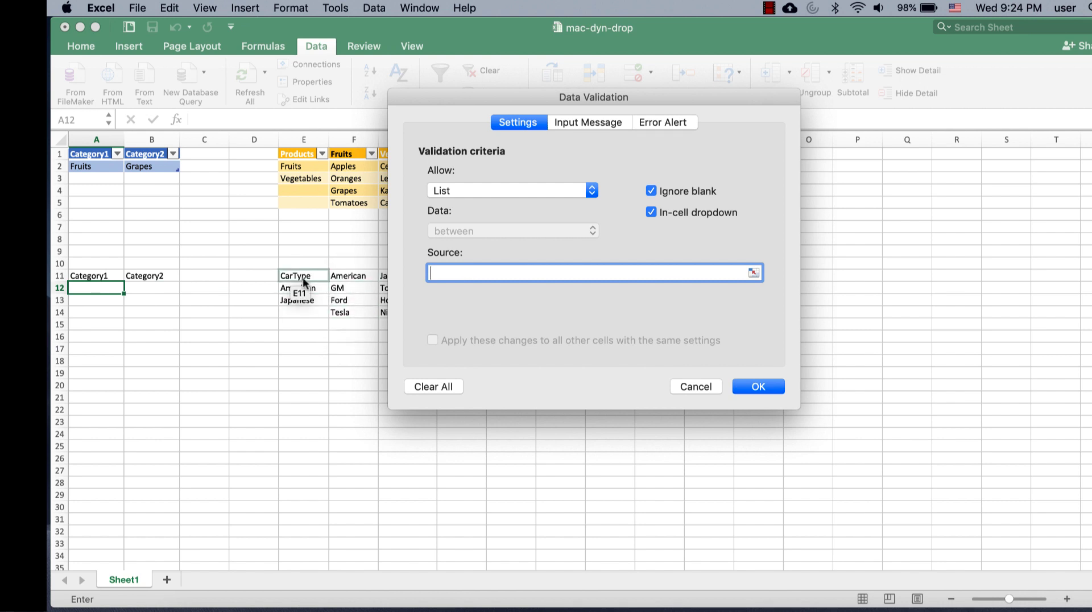
{"action": "mouse_move", "coordinate": [312, 302]}
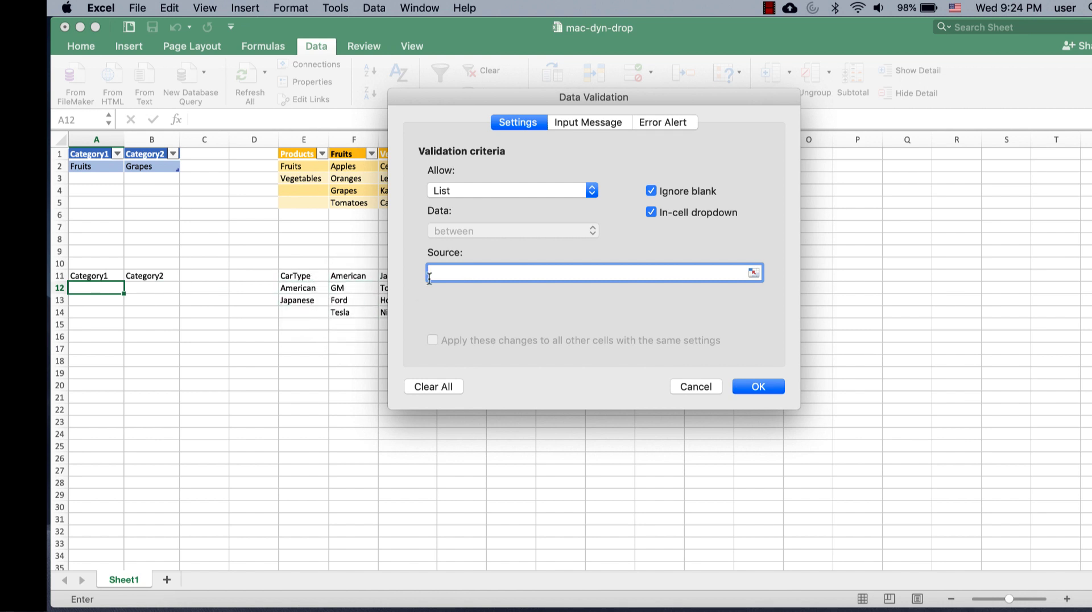
{"action": "type", "text": "=Car"}
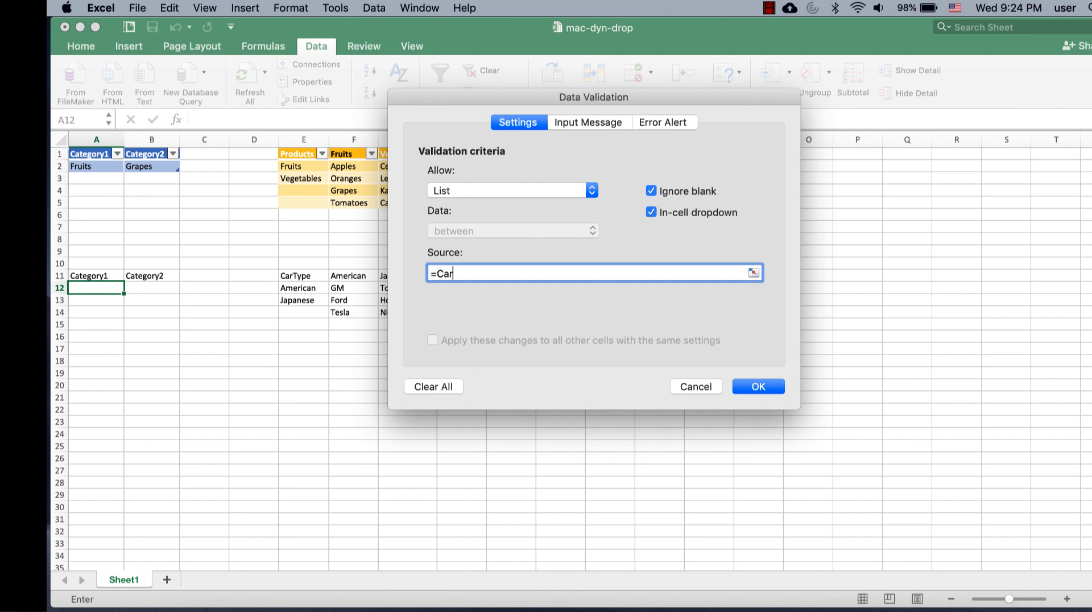
{"action": "type", "text": "Typ"}
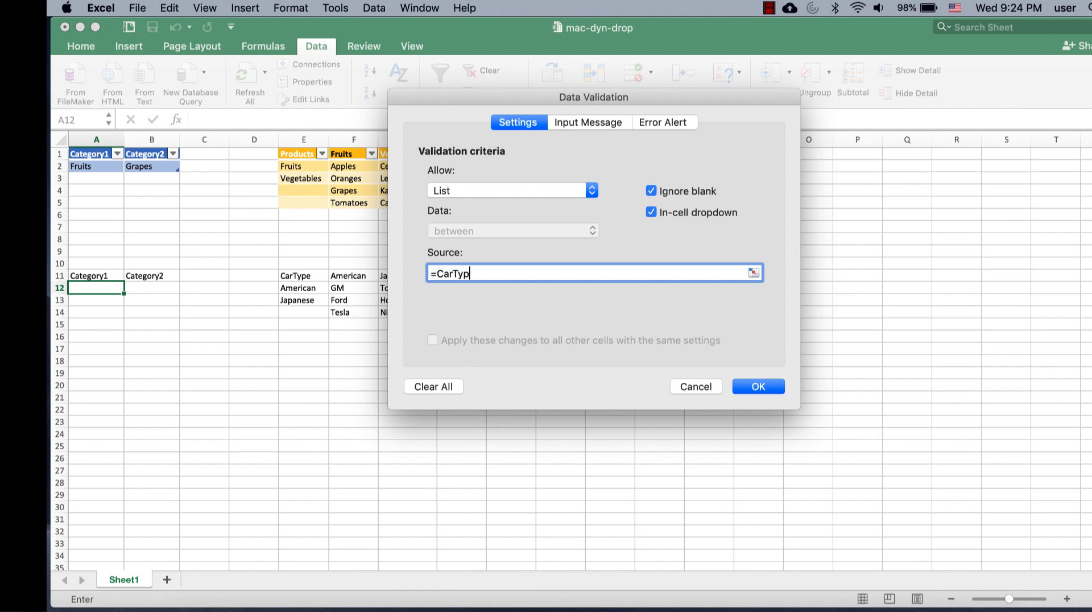
{"action": "left_click", "coordinate": [757, 386]}
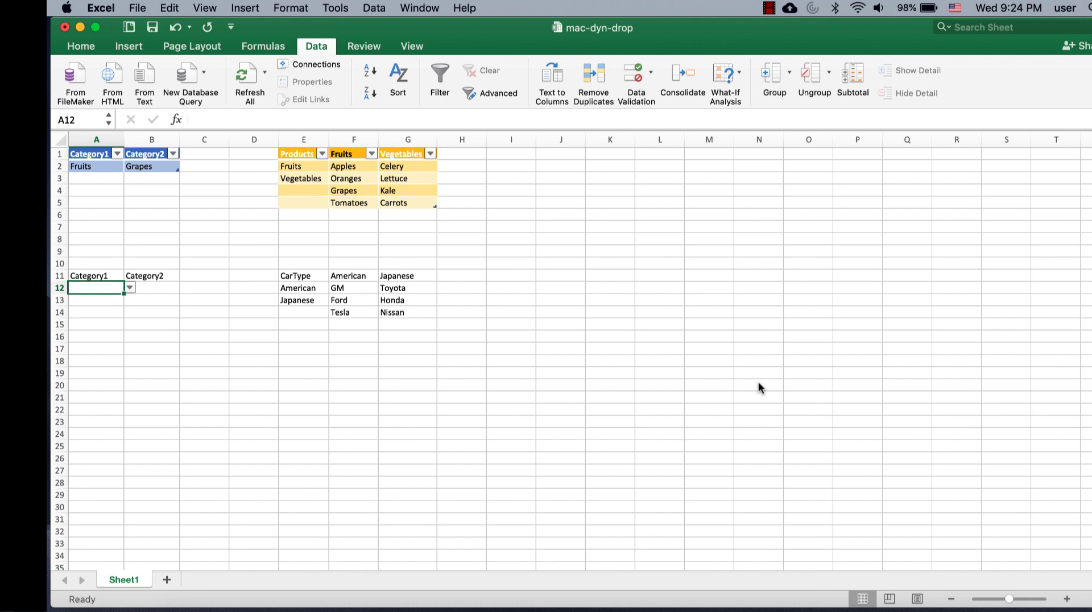
{"action": "left_click", "coordinate": [129, 288]}
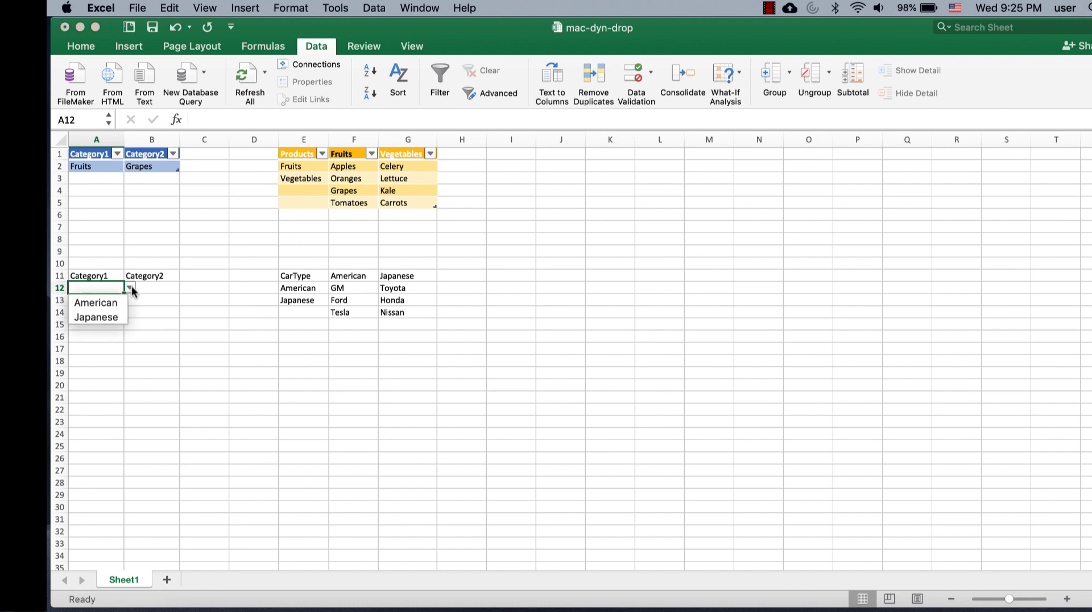
{"action": "mouse_move", "coordinate": [96, 316]}
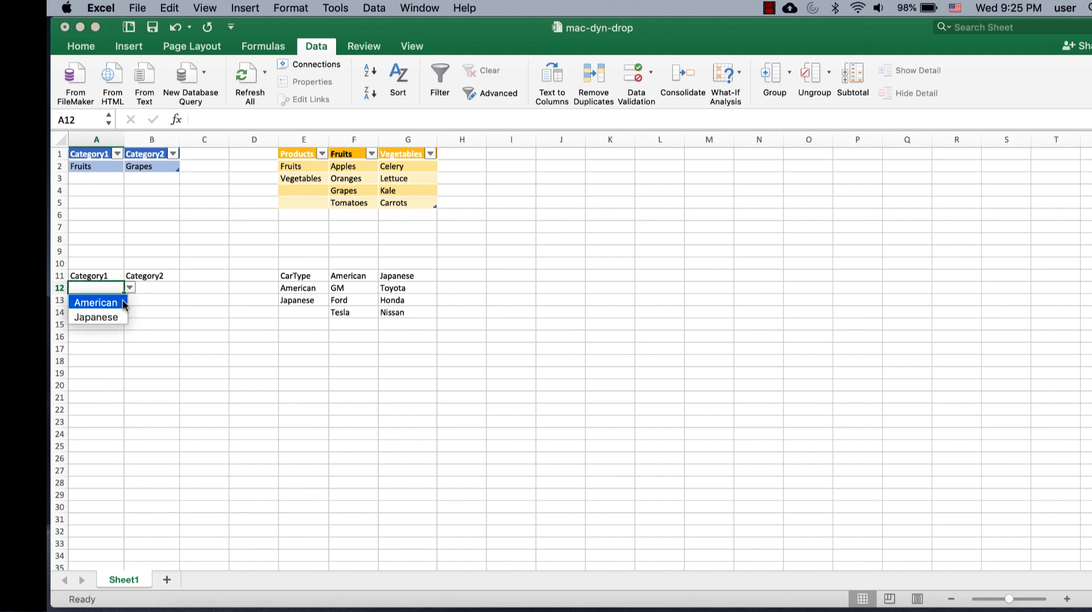
Choose American in A12 and try an INDIRECT formula in B12, returning to B12 after the error
{"action": "left_click", "coordinate": [95, 302]}
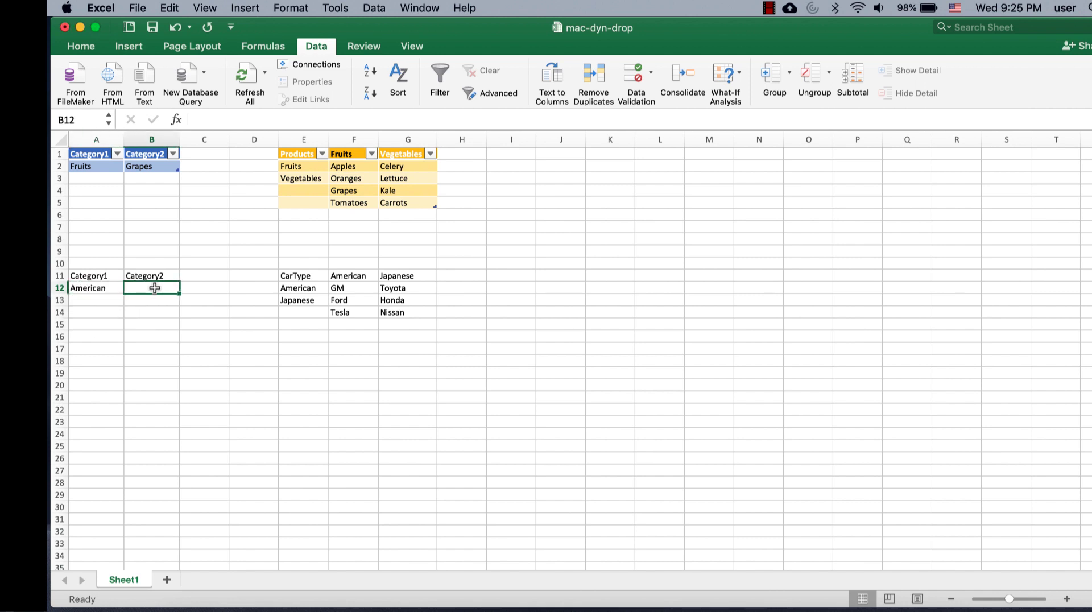
{"action": "mouse_move", "coordinate": [95, 288]}
{"action": "type", "text": "="}
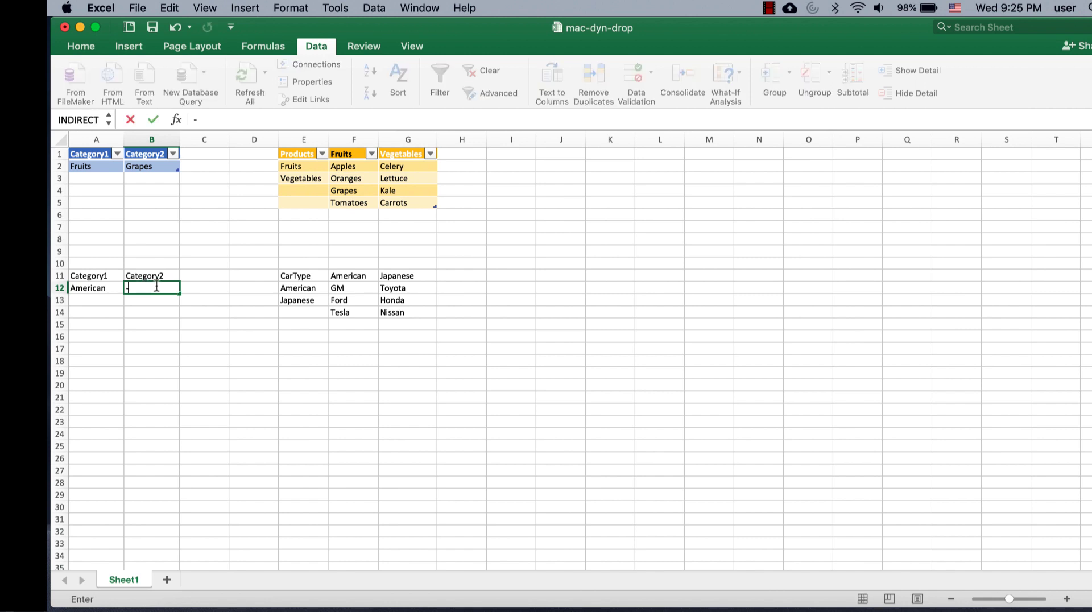
{"action": "key", "text": "Return"}
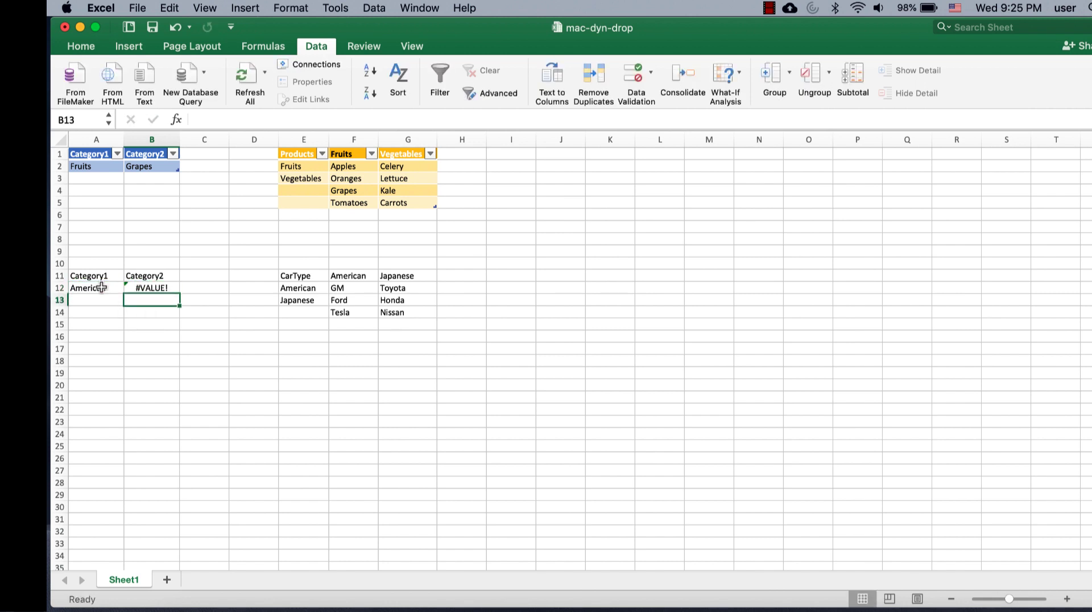
{"action": "left_click", "coordinate": [151, 288]}
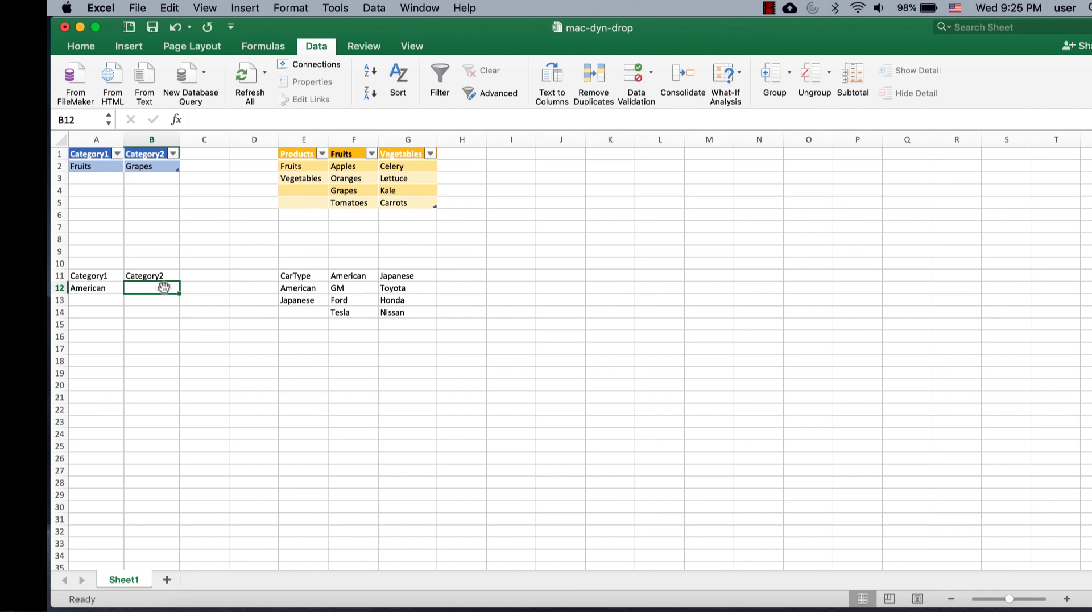
{"action": "mouse_move", "coordinate": [178, 289]}
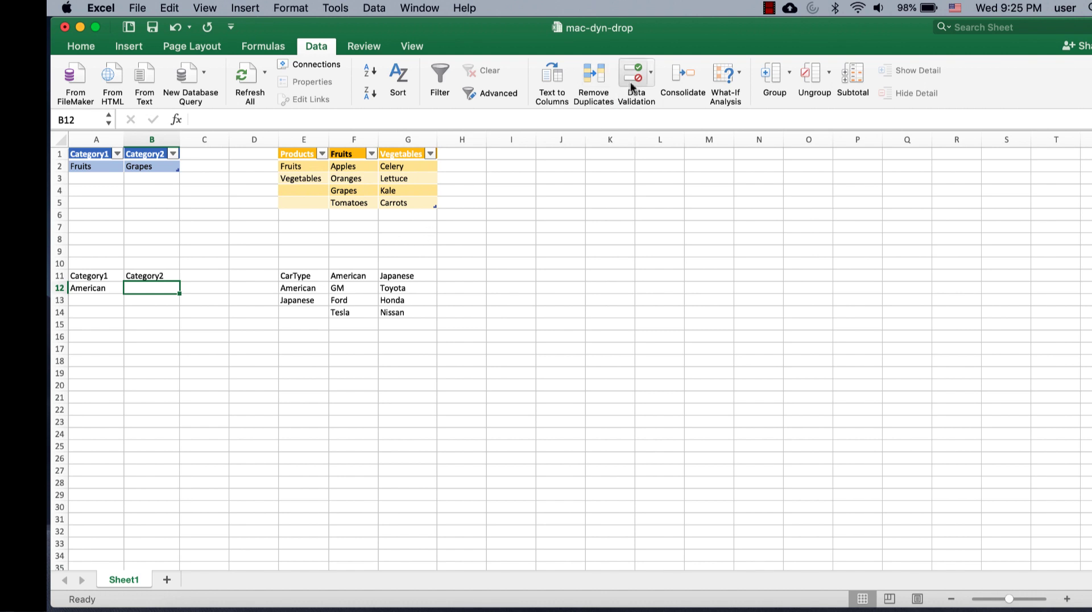
Give B12 list validation sourced from =INDIRECT($A$12)
{"action": "left_click", "coordinate": [649, 73]}
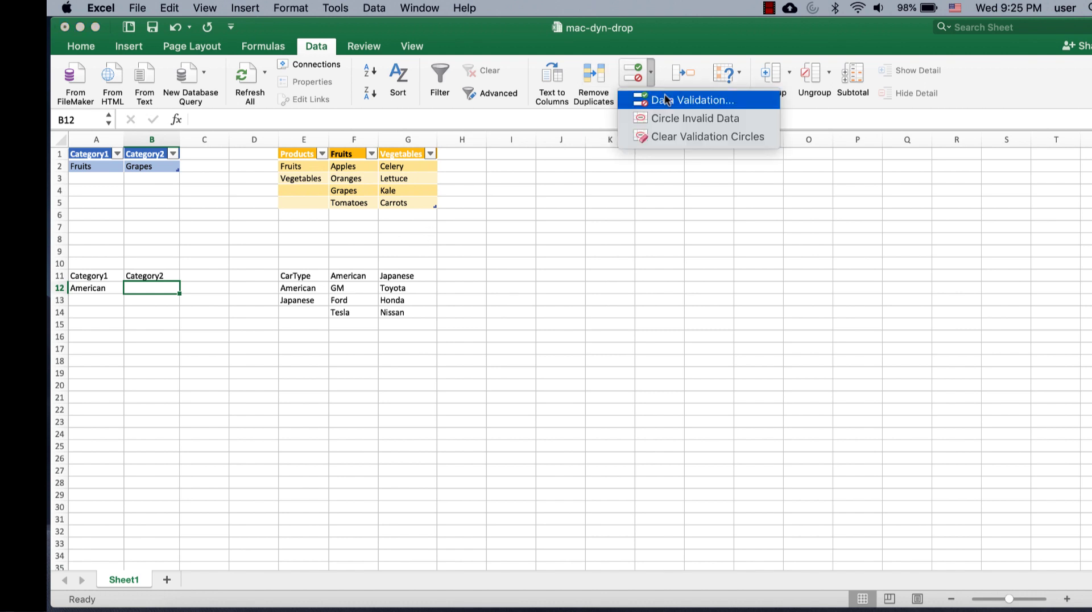
{"action": "left_click", "coordinate": [692, 100]}
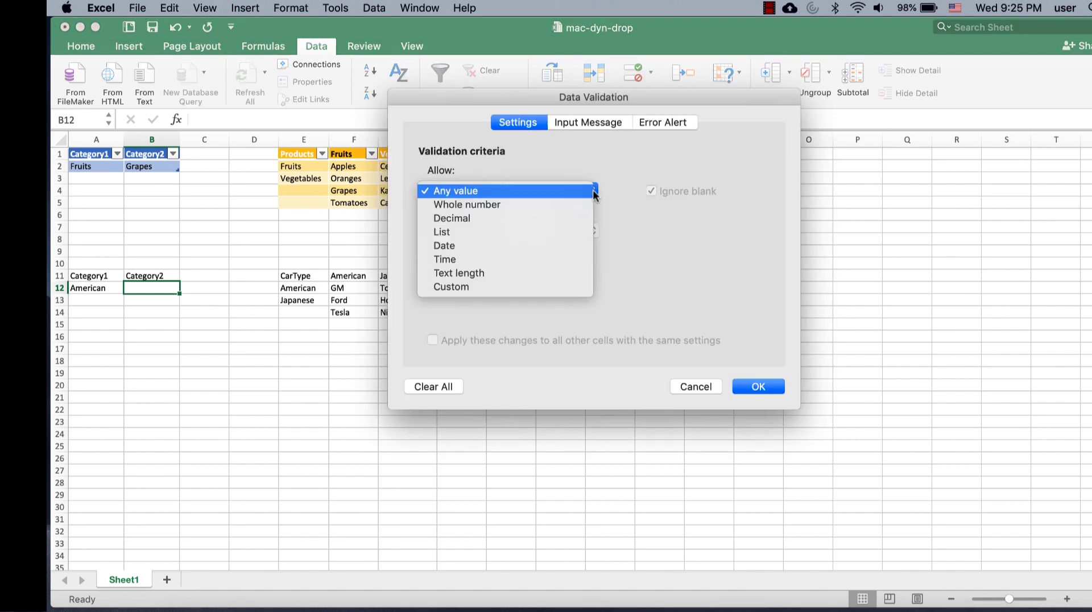
{"action": "left_click", "coordinate": [442, 233]}
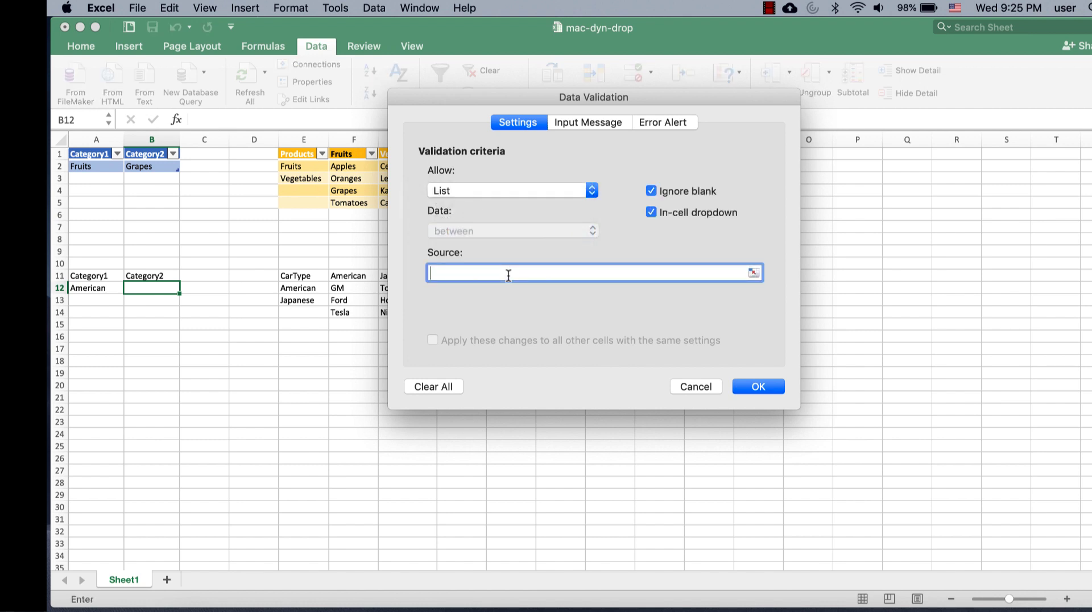
{"action": "type", "text": "="}
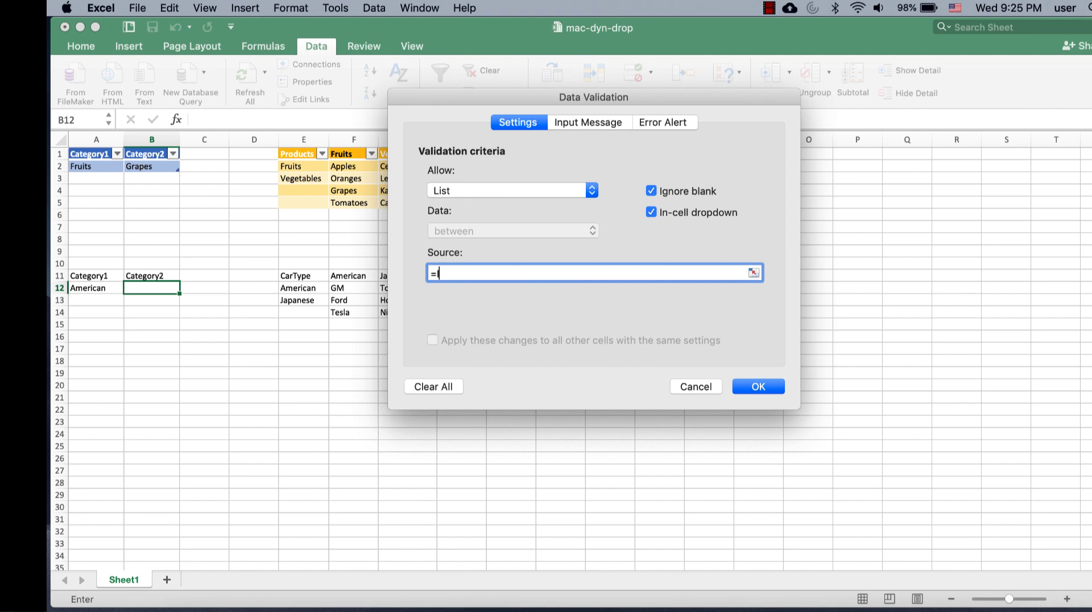
{"action": "type", "text": "INDIR"}
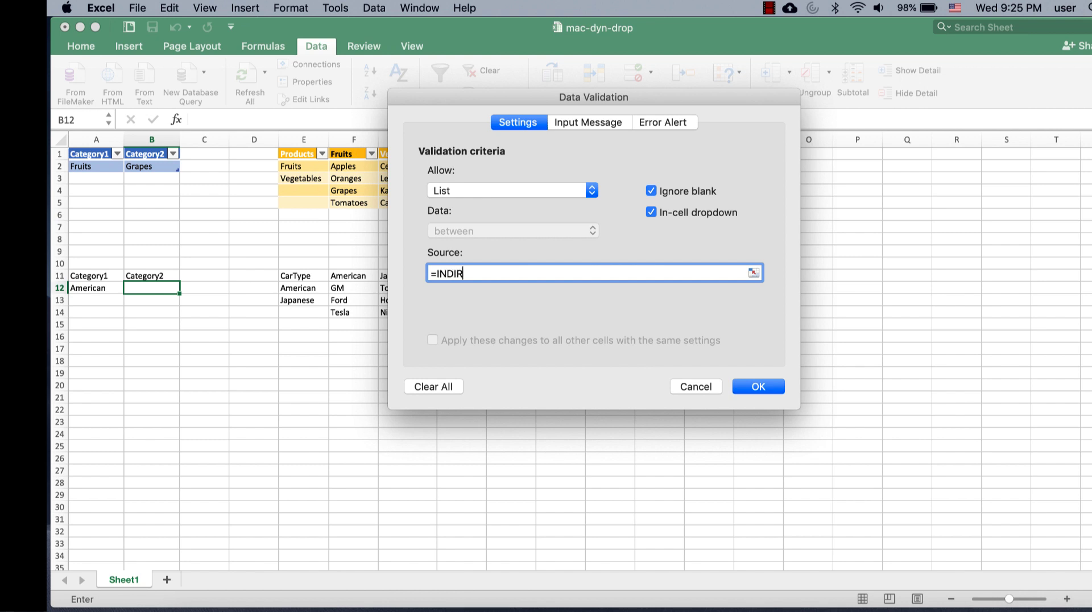
{"action": "type", "text": "ECT("}
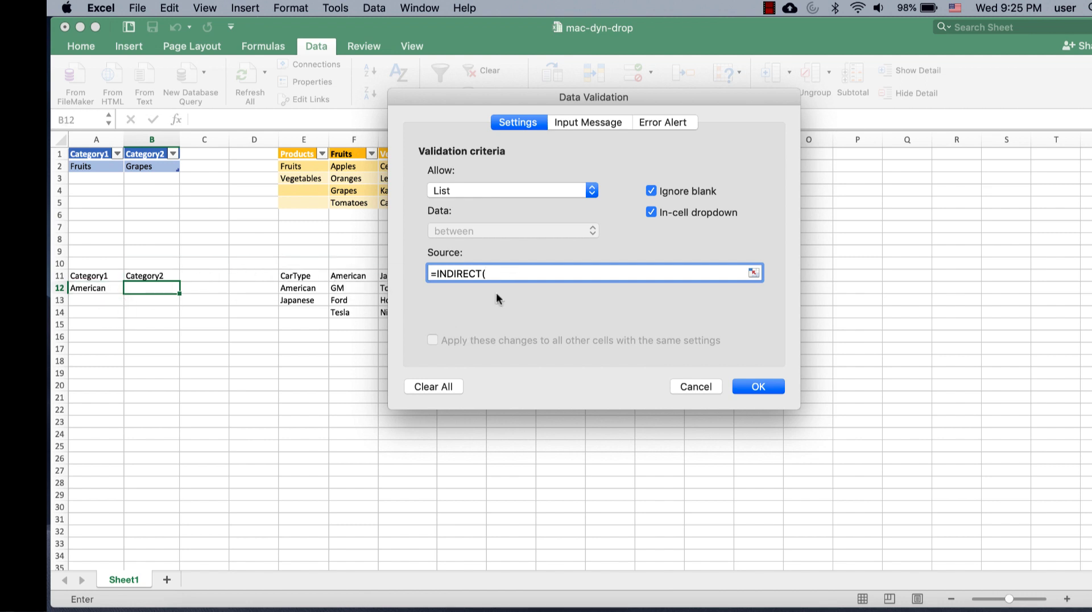
{"action": "type", "text": "$"}
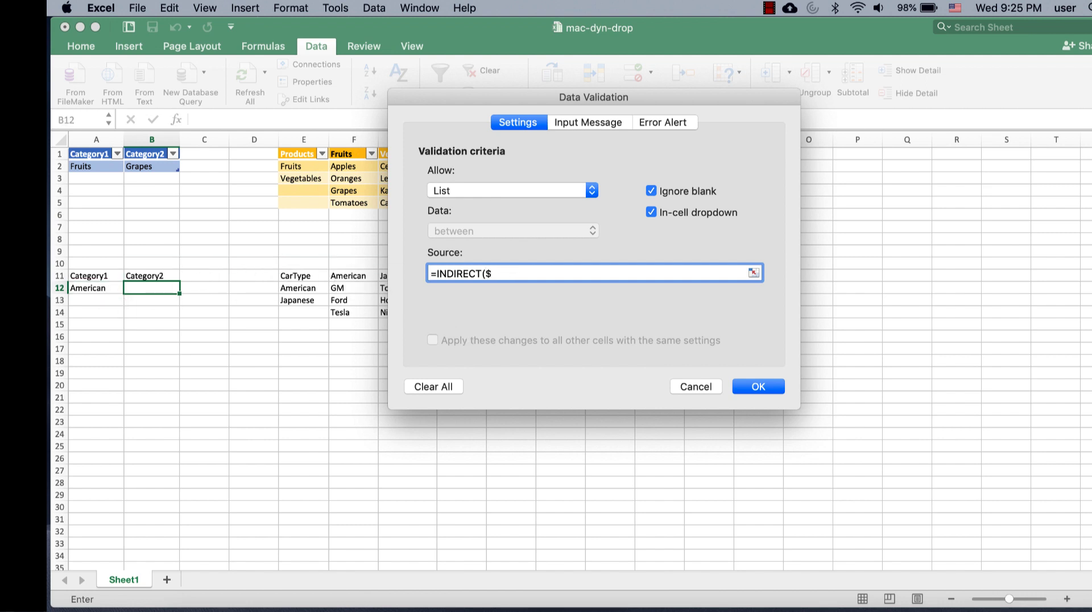
{"action": "type", "text": "A"}
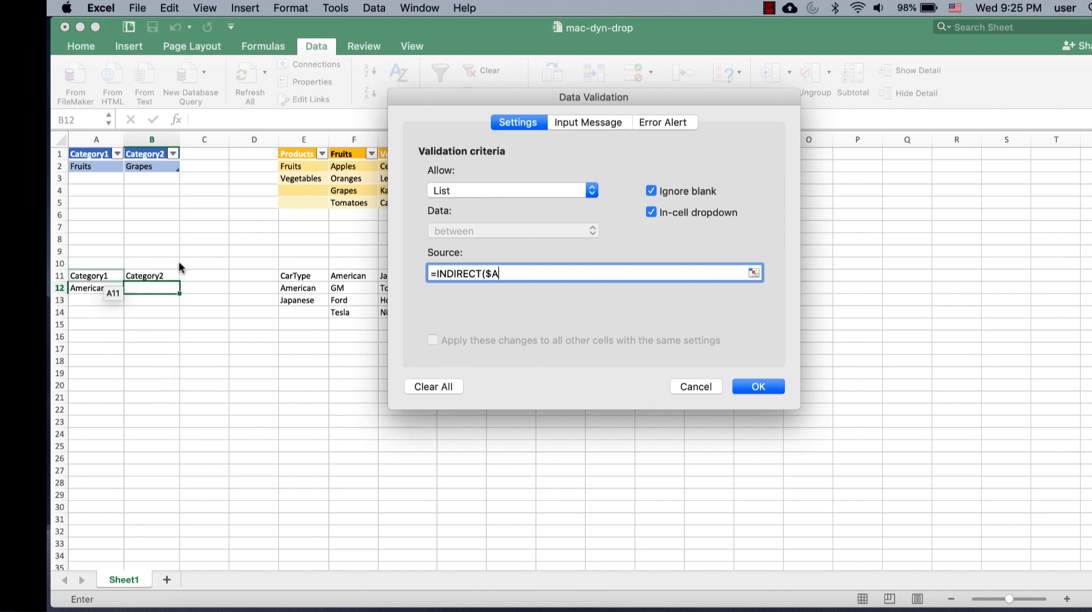
{"action": "mouse_move", "coordinate": [653, 233]}
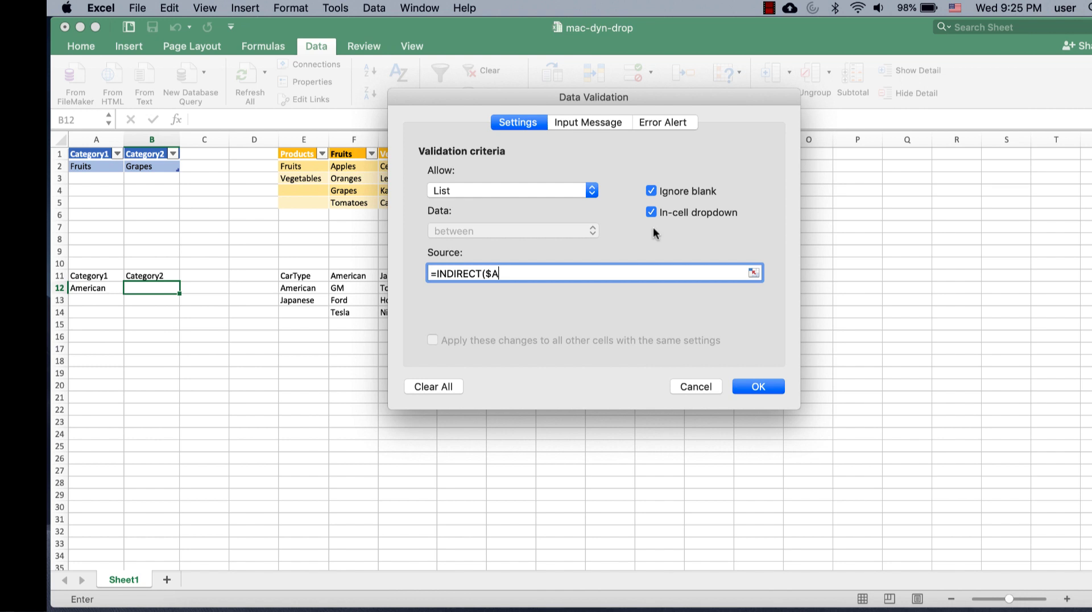
{"action": "type", "text": "$12)"}
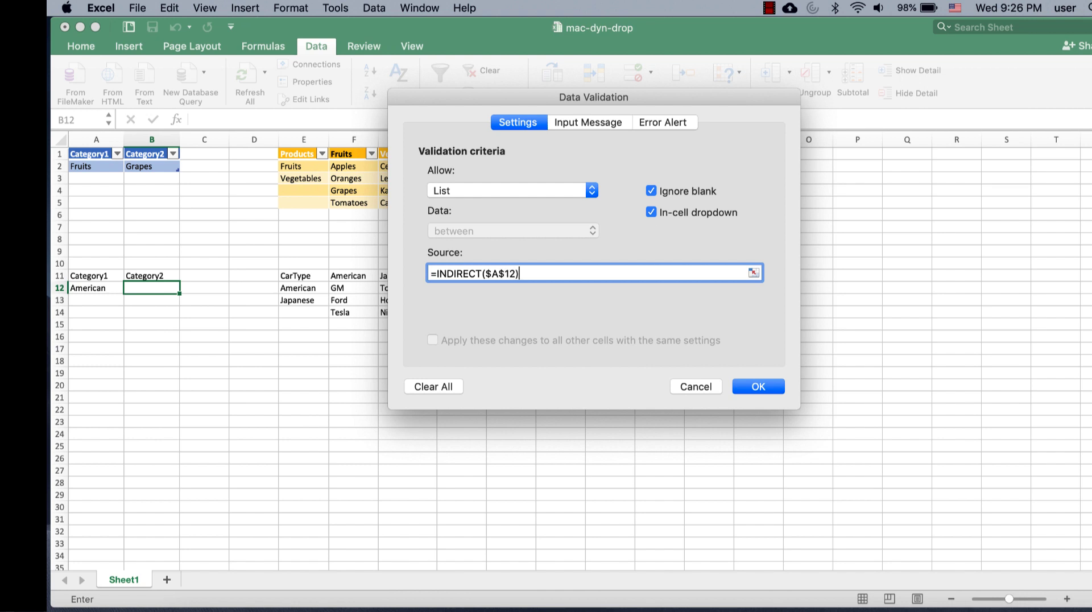
{"action": "left_click", "coordinate": [758, 387]}
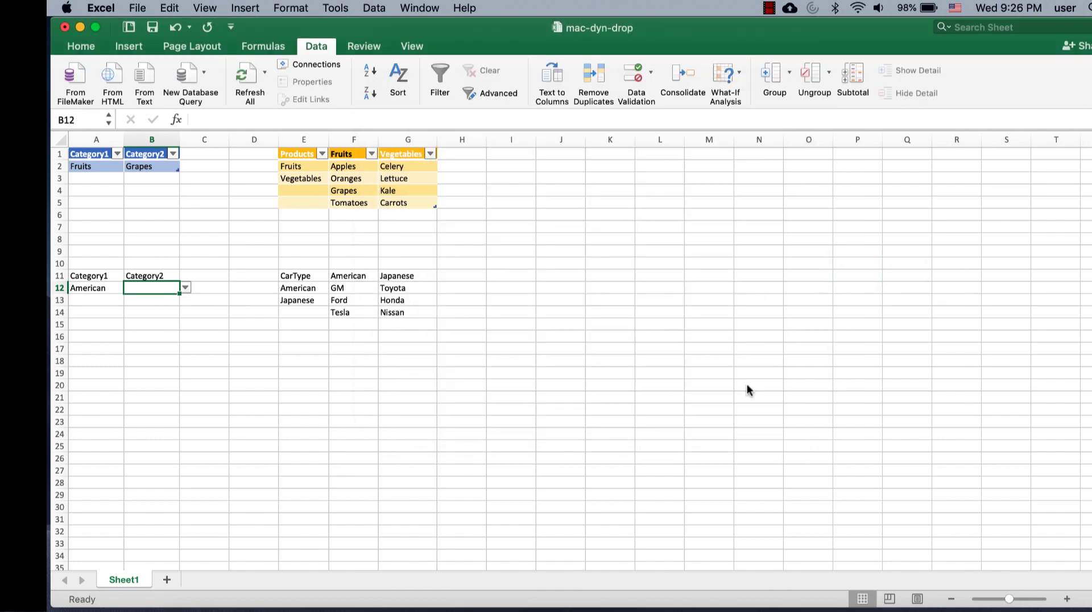
{"action": "mouse_move", "coordinate": [114, 293]}
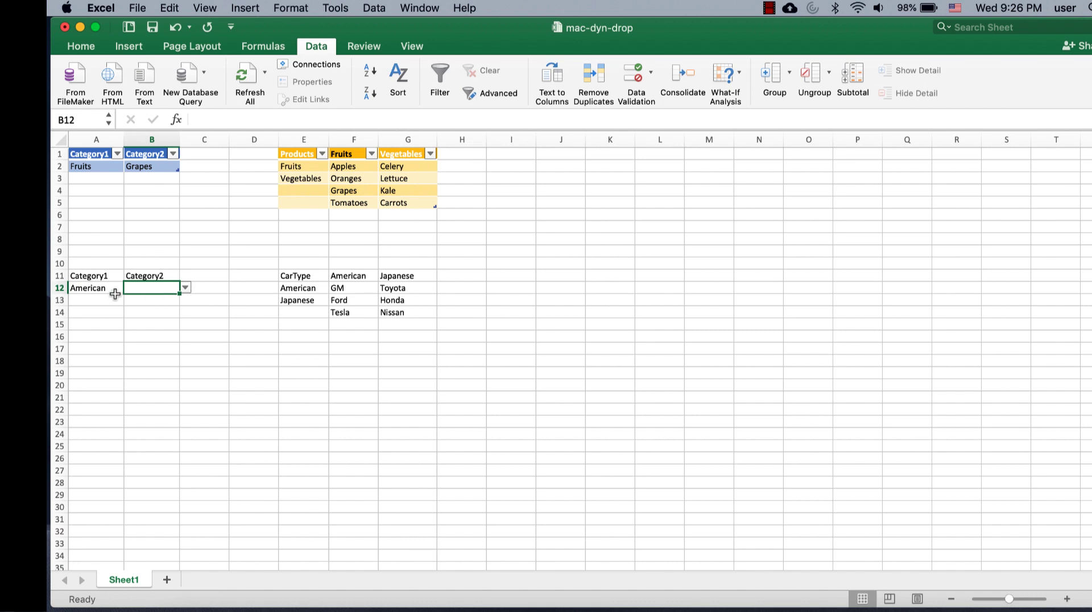
Set A12 to Japanese and pick Honda from the dependent B12 list
{"action": "left_click", "coordinate": [96, 287]}
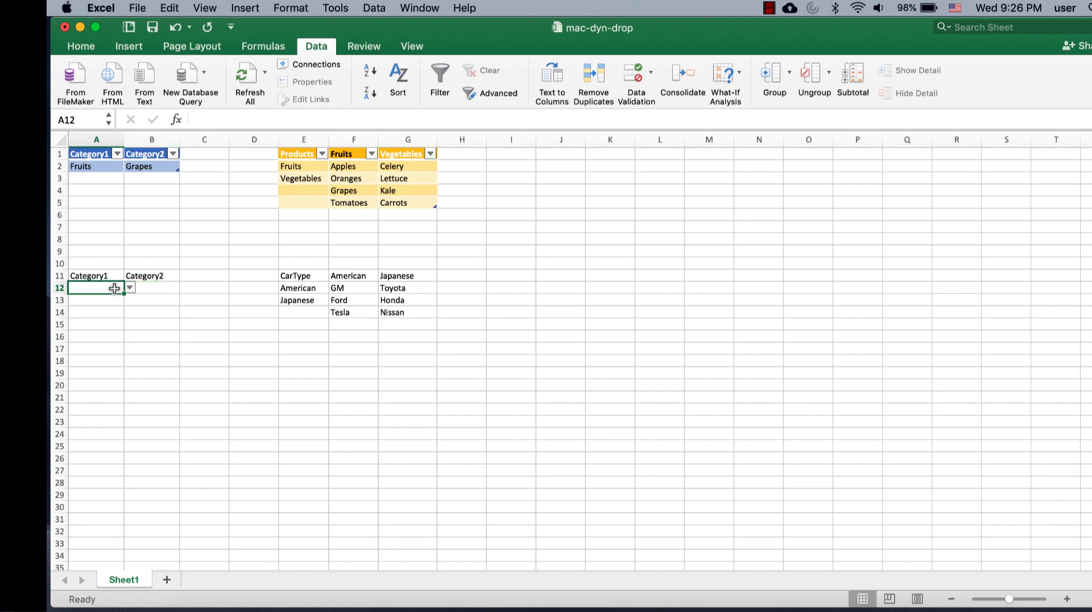
{"action": "left_click", "coordinate": [130, 288]}
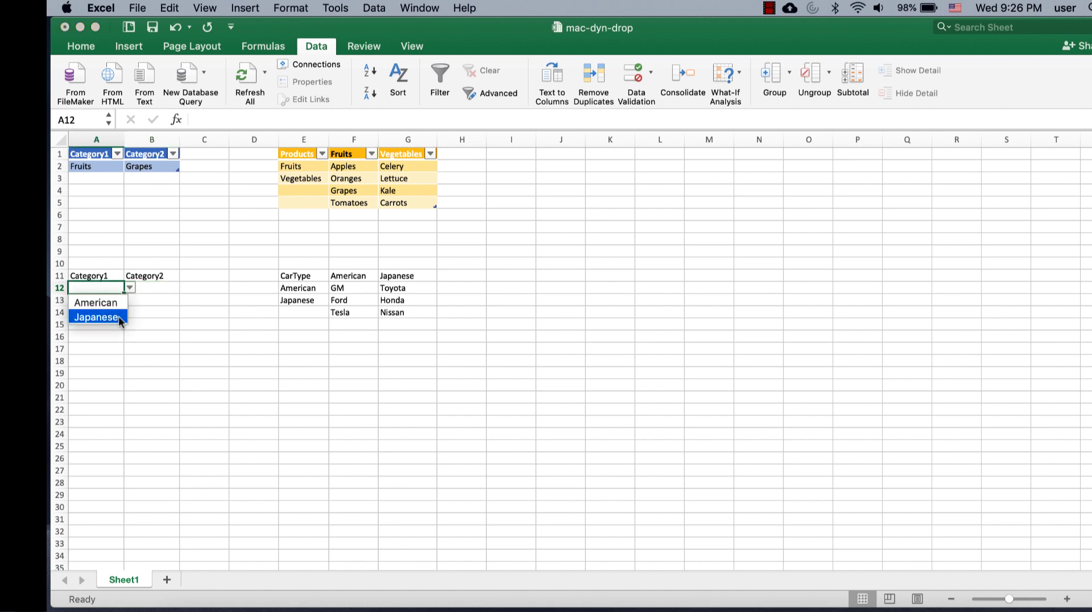
{"action": "left_click", "coordinate": [97, 316]}
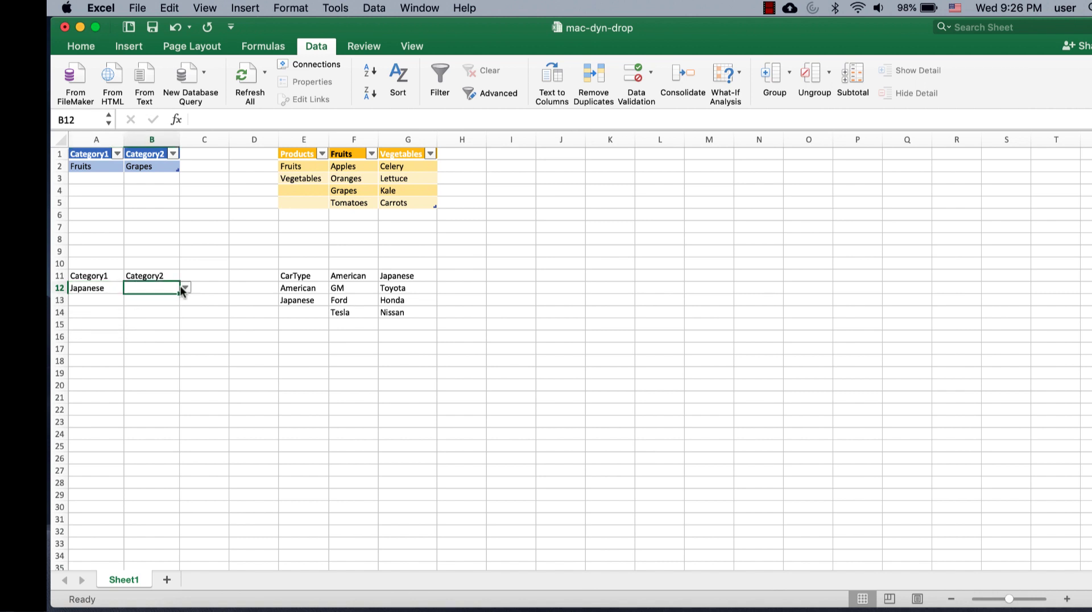
{"action": "mouse_move", "coordinate": [407, 302]}
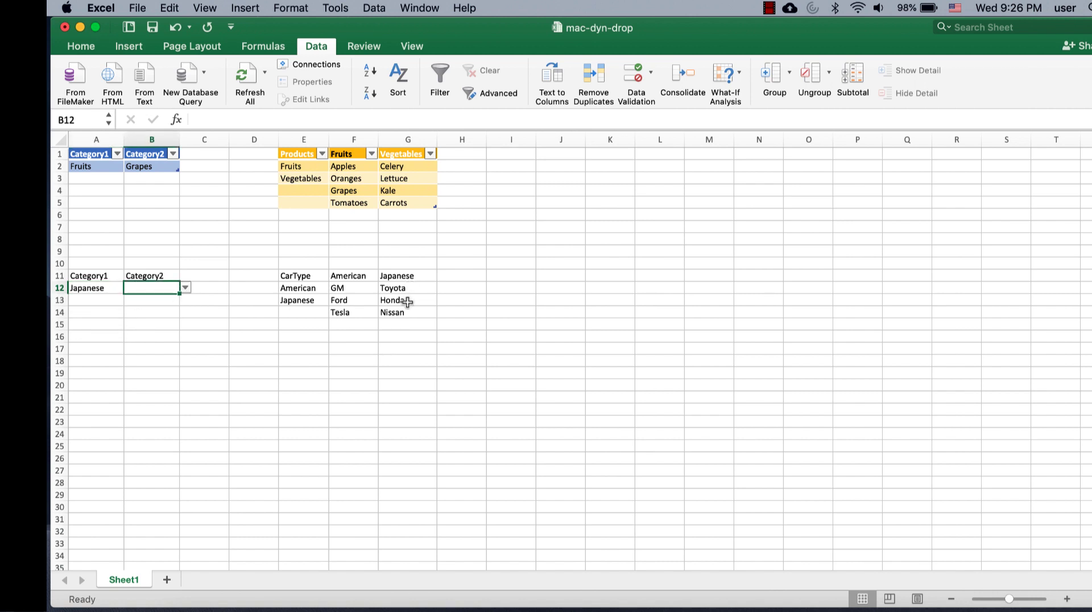
{"action": "left_click", "coordinate": [185, 288]}
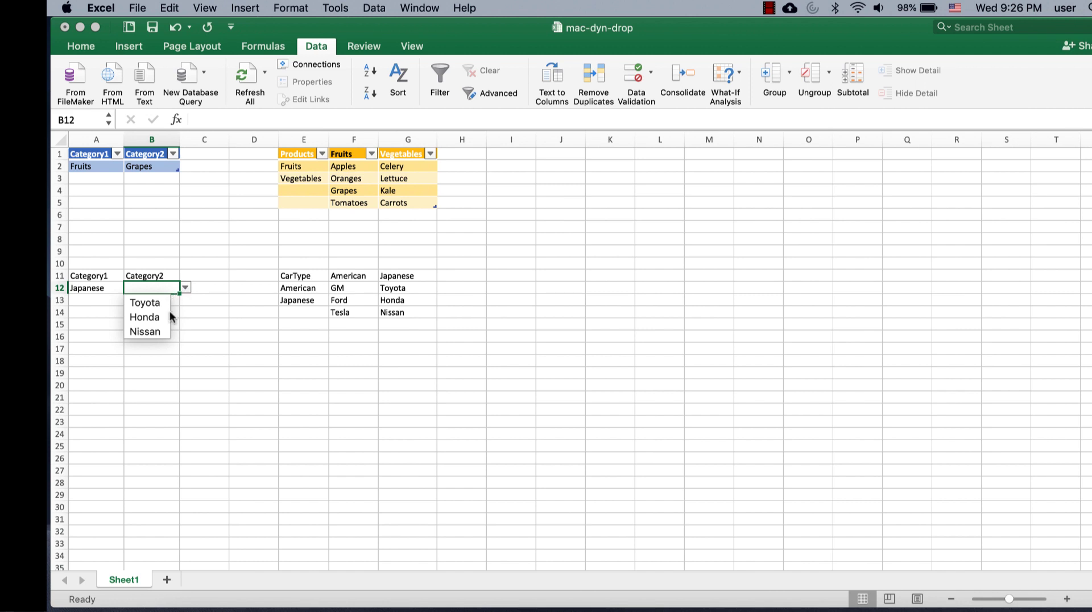
{"action": "left_click", "coordinate": [145, 316]}
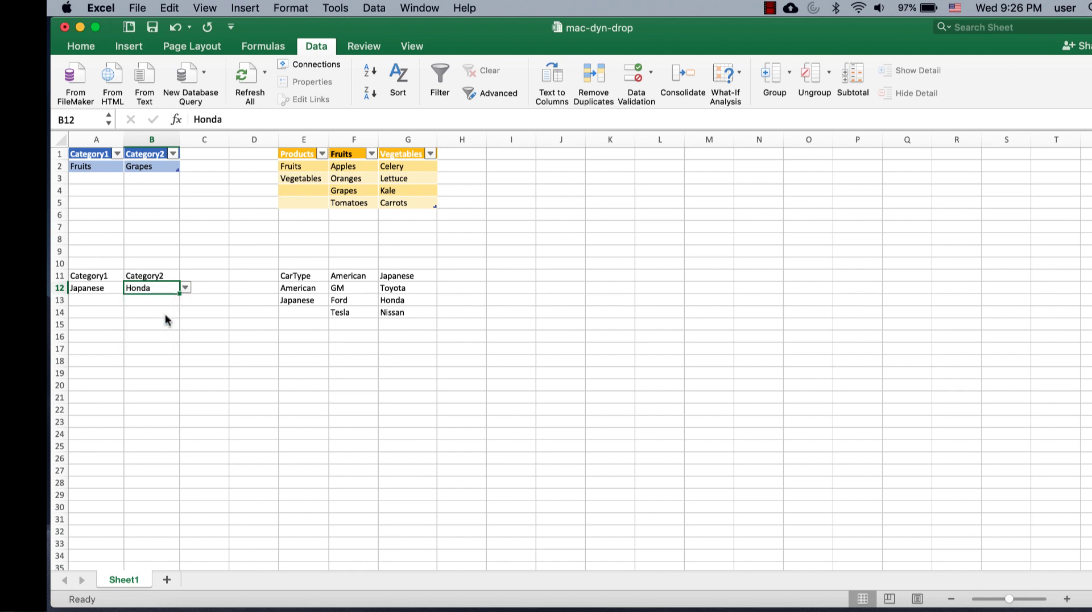
Switch A12 to American, pick Ford in B12, and move to an empty cell
{"action": "left_click", "coordinate": [129, 288]}
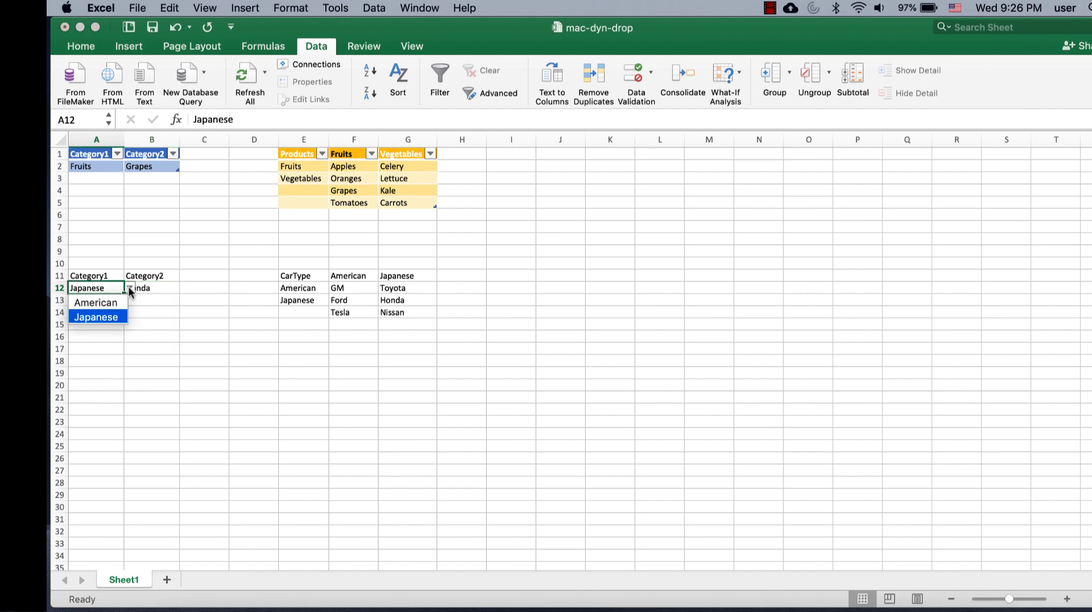
{"action": "left_click", "coordinate": [95, 303]}
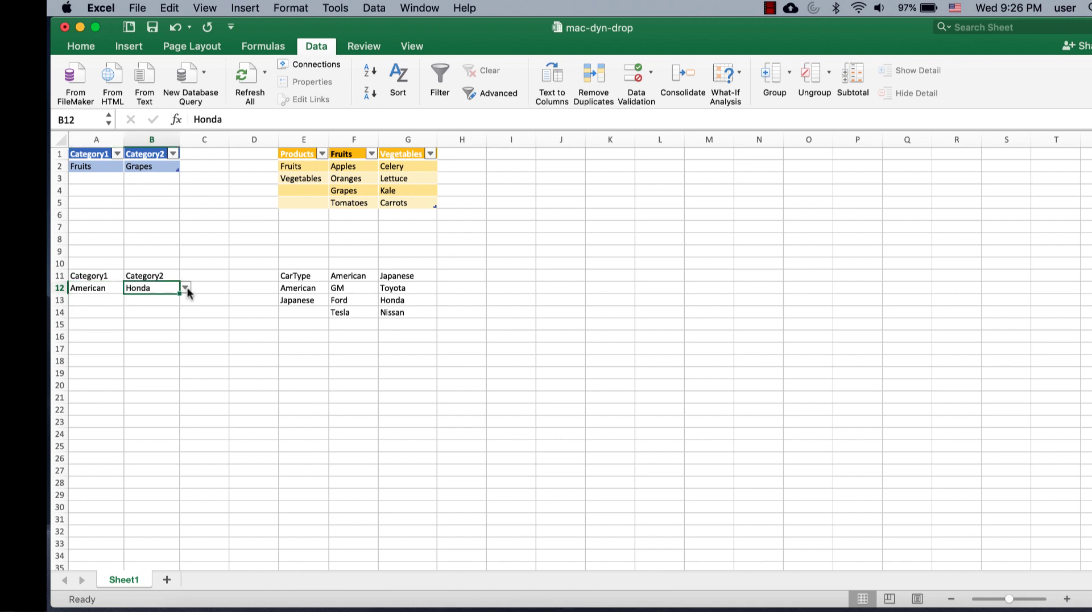
{"action": "left_click", "coordinate": [185, 288]}
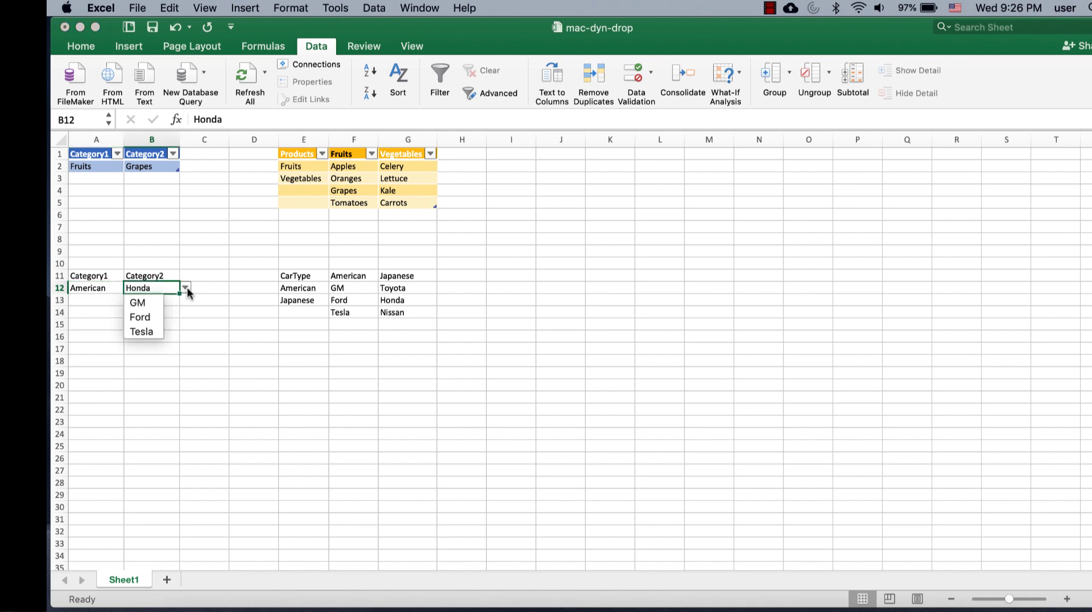
{"action": "mouse_move", "coordinate": [141, 316]}
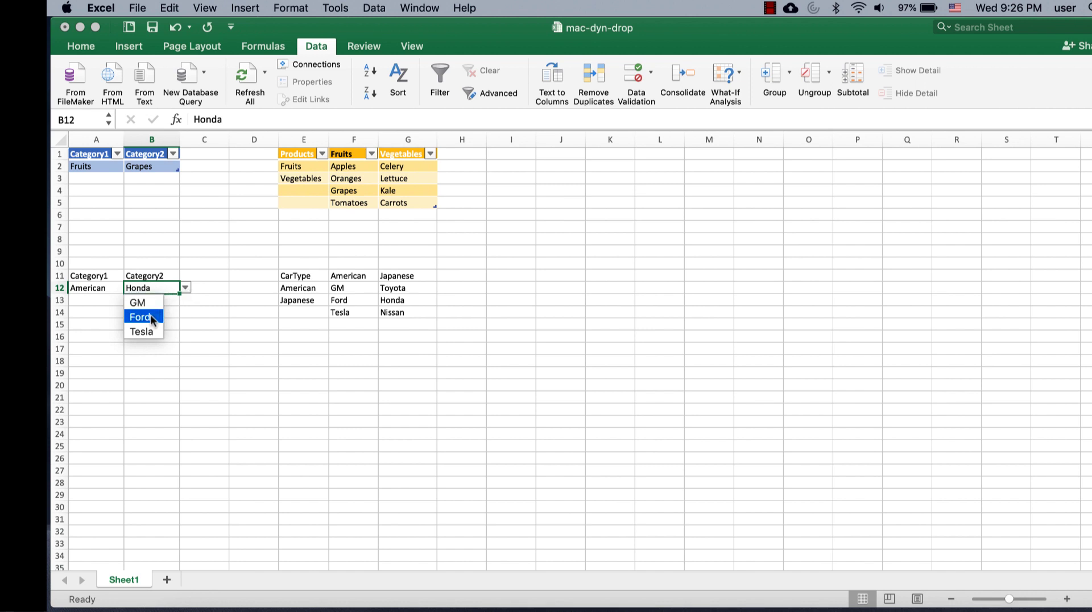
{"action": "left_click", "coordinate": [139, 316]}
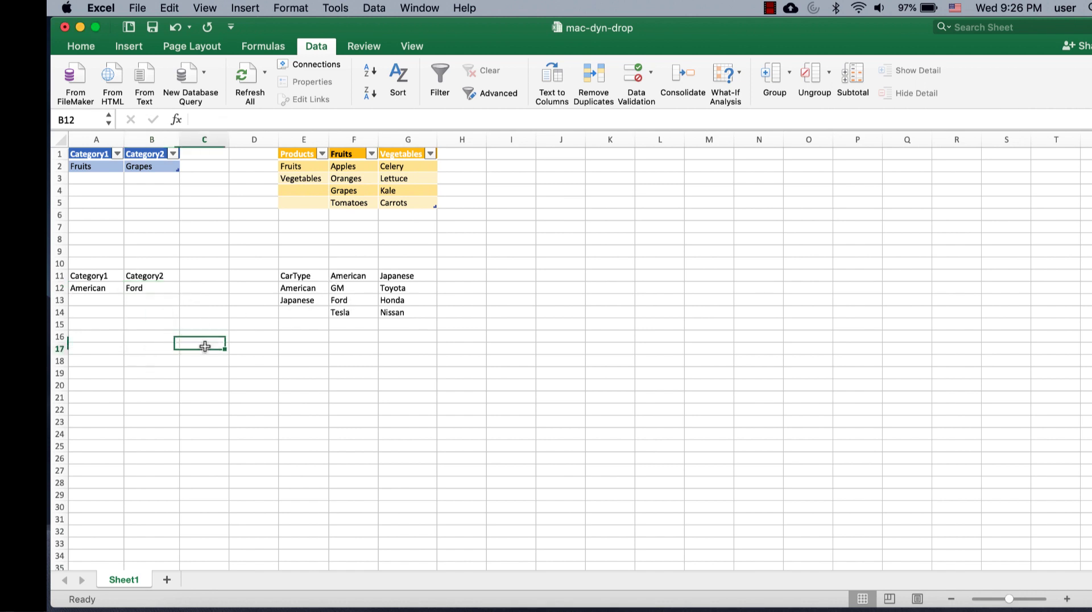
{"action": "left_click", "coordinate": [204, 348]}
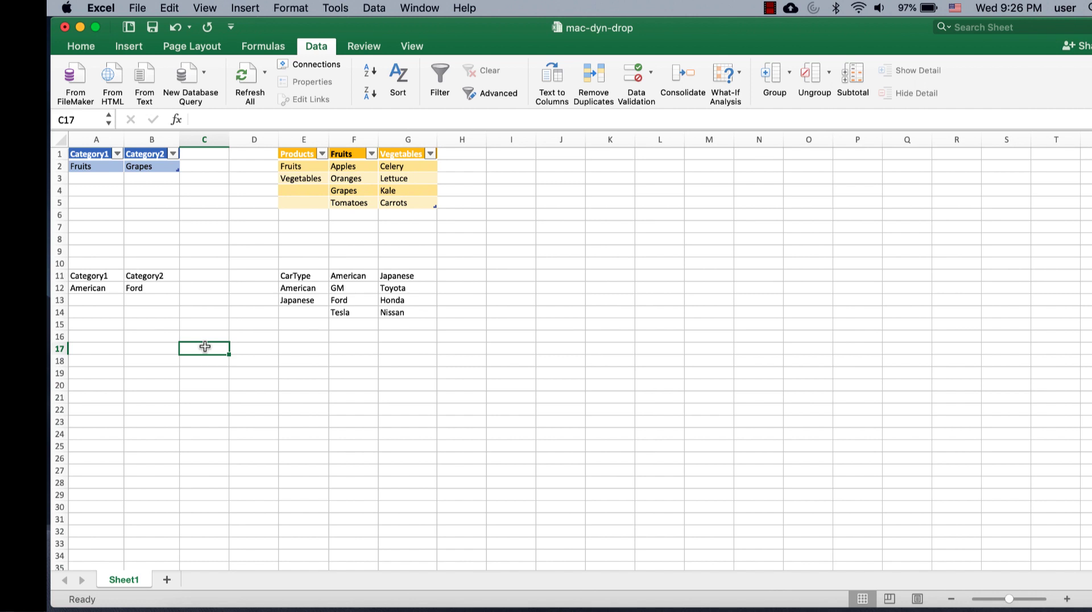